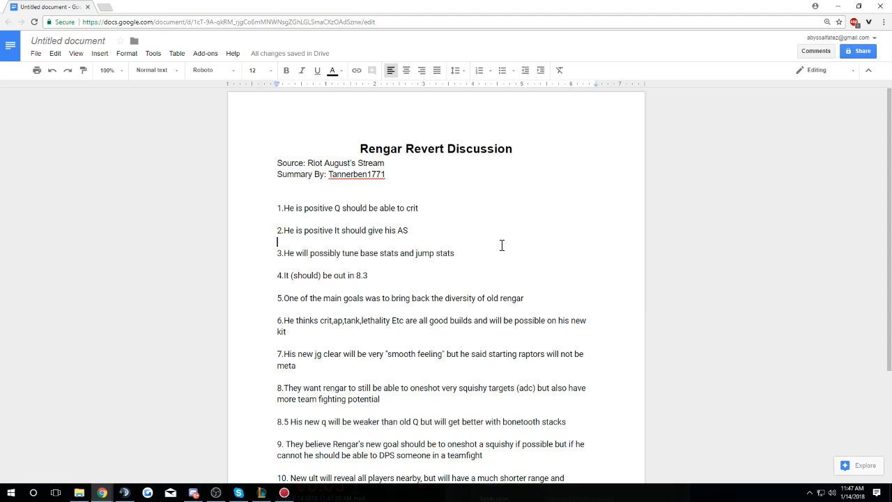
mouse_move(471, 230)
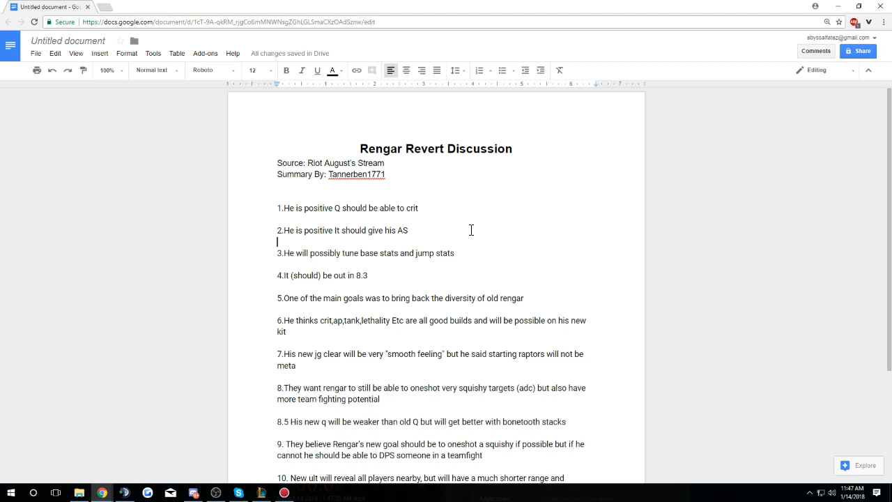
mouse_move(475, 228)
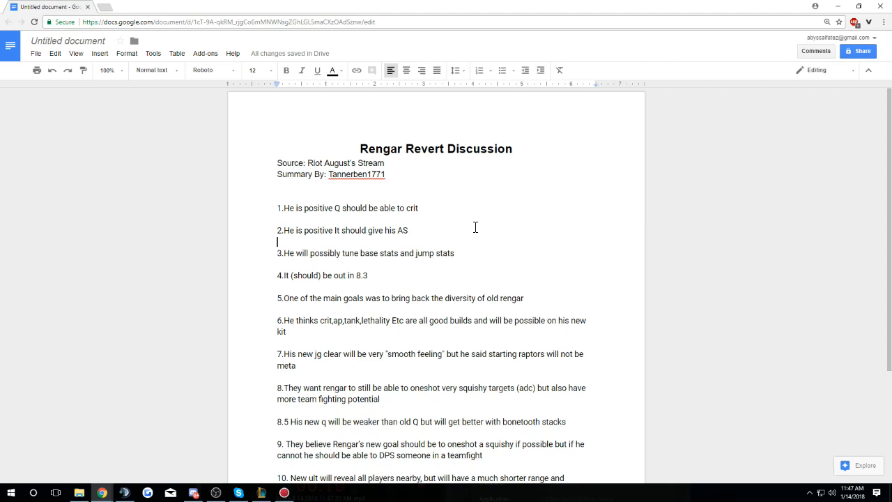
Scroll up and down through the summary to review point 6 and the spacing between points.
scroll(down, 3)
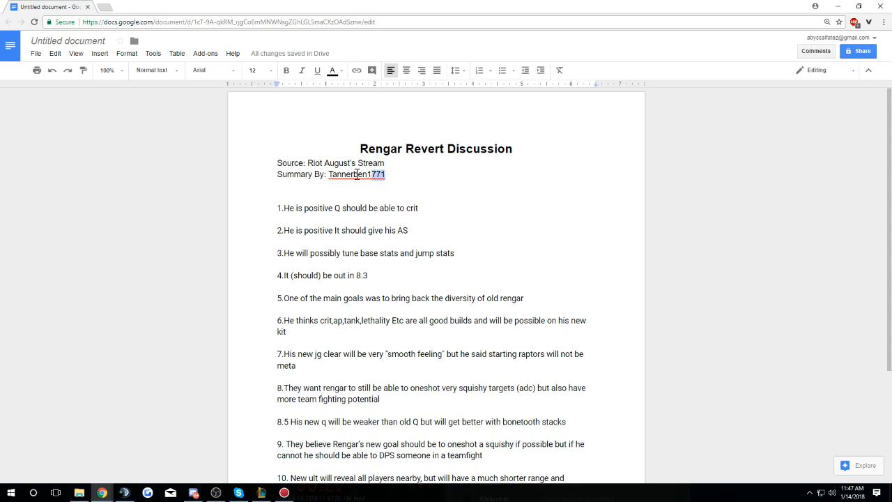
scroll(down, 3)
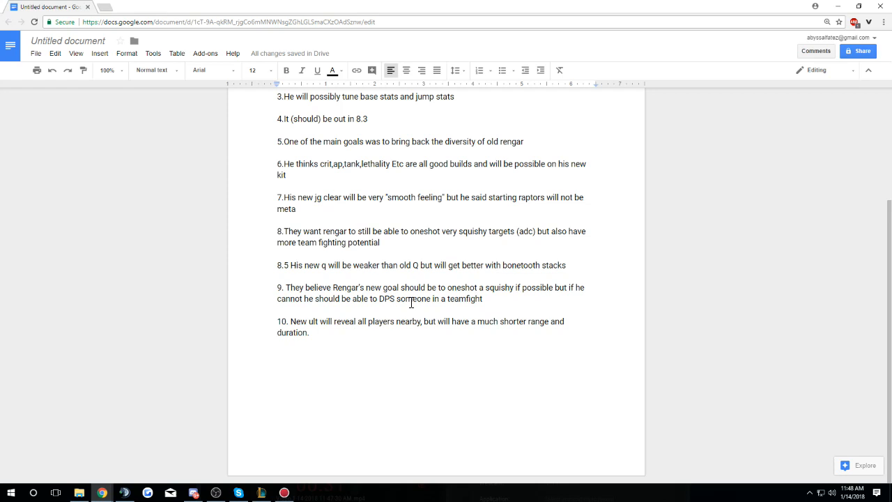
scroll(up, 3)
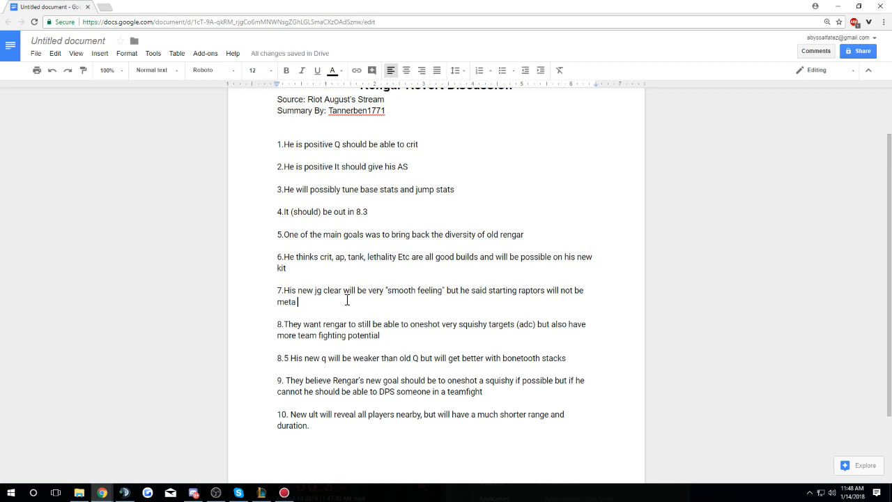
scroll(up, 3)
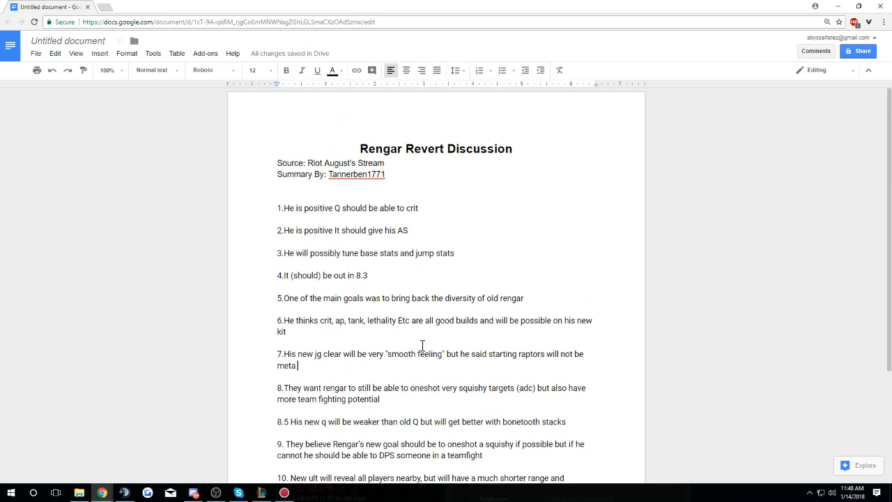
scroll(down, 3)
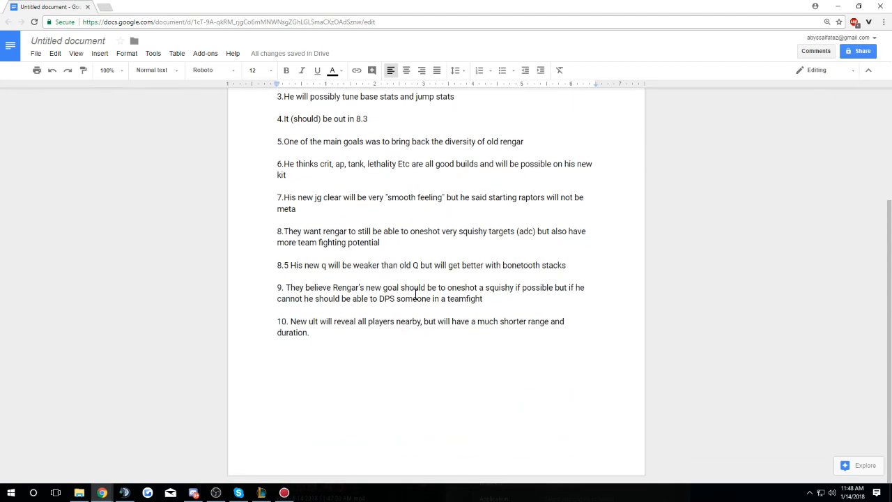
scroll(up, 3)
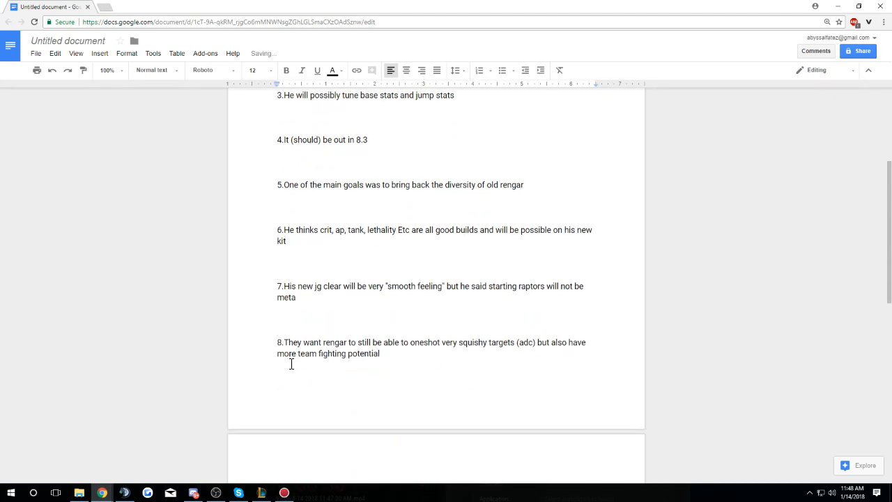
scroll(down, 3)
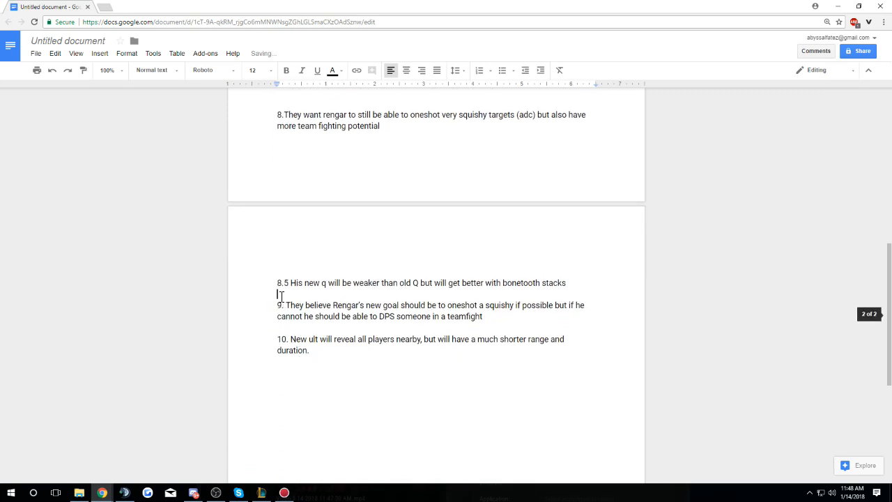
scroll(up, 3)
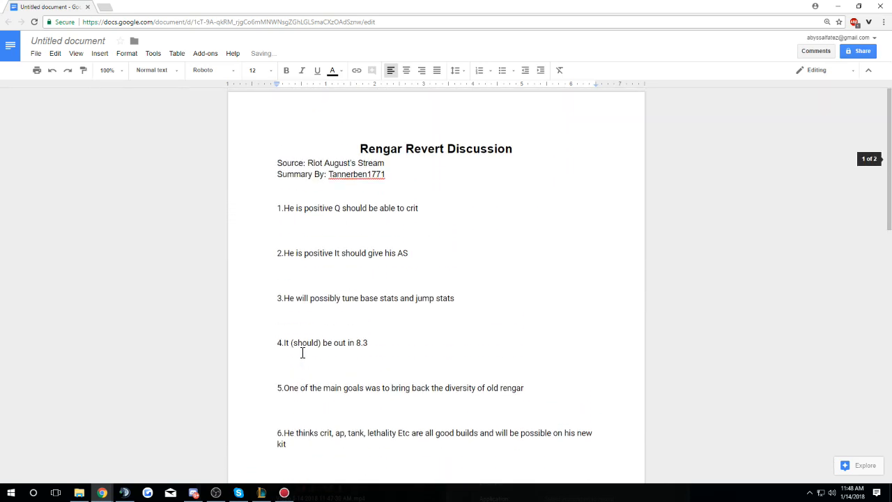
Write 'Duskblade → Statikk Shiv → Infinity Edge → Phantom Dancer → Essence Reaver' under point 1.
click(279, 230)
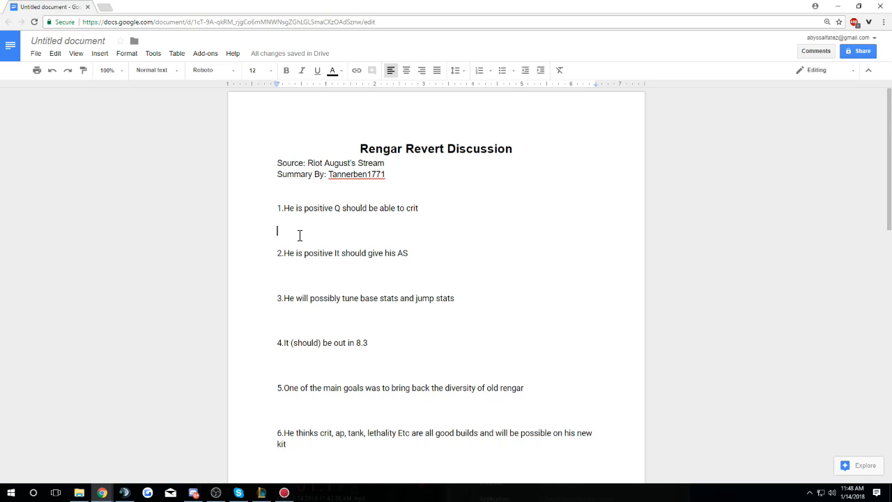
text(dusk)
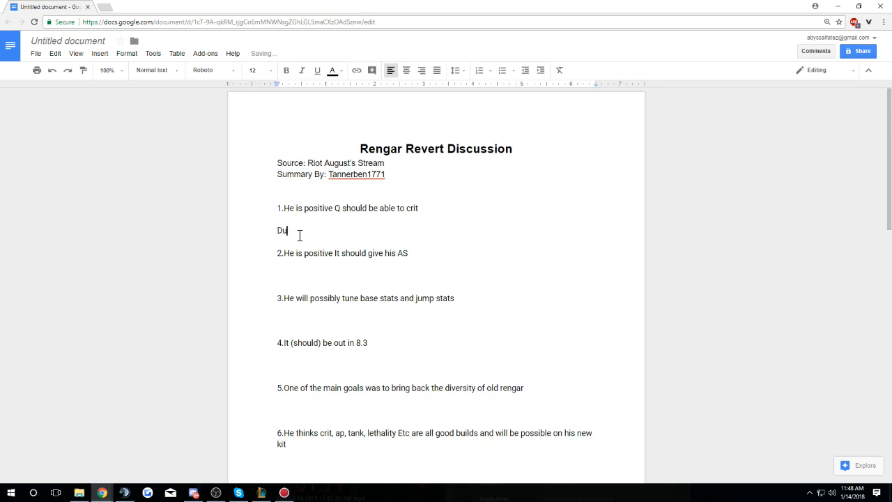
text(skblade –)
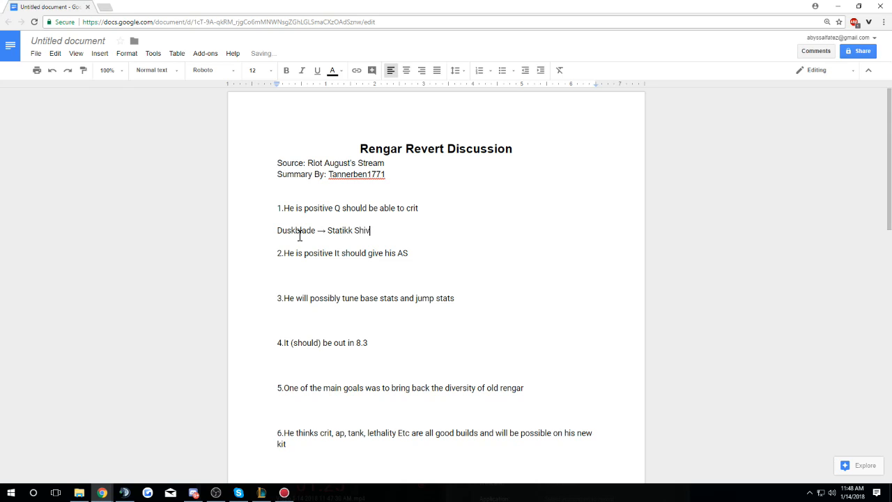
text(→)
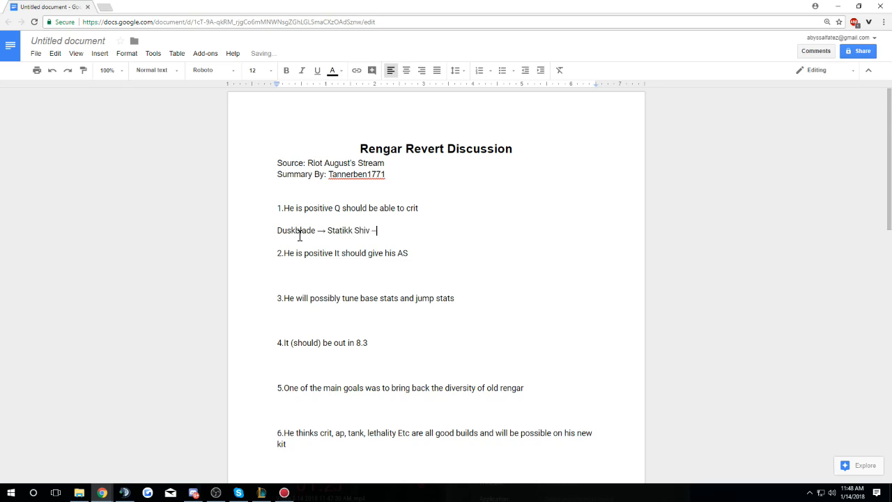
text(→)
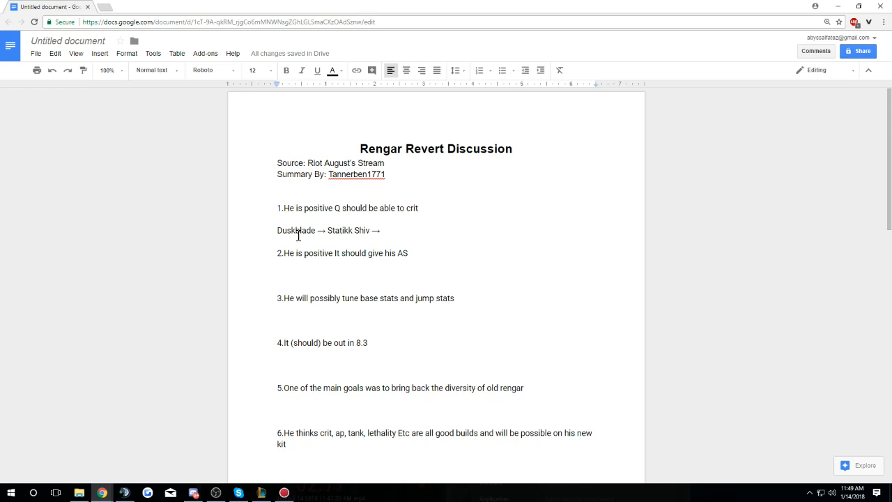
mouse_move(318, 235)
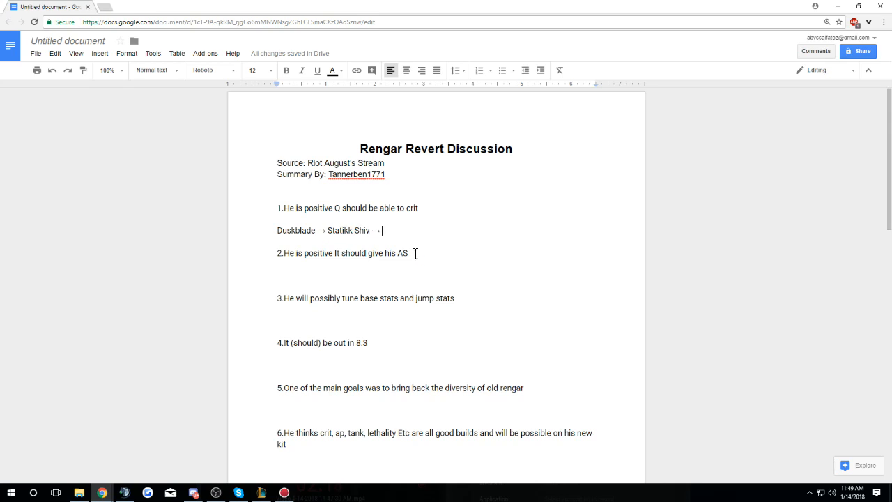
text(Infinity E)
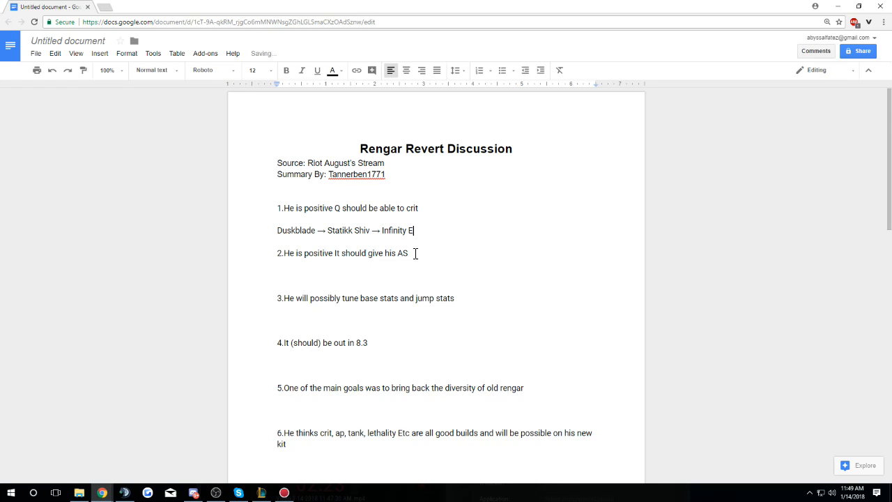
text(dge →)
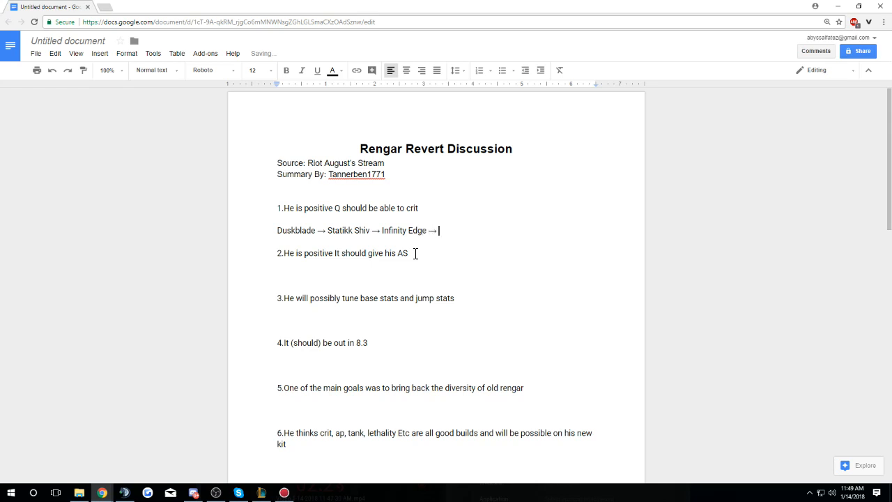
text(Phan)
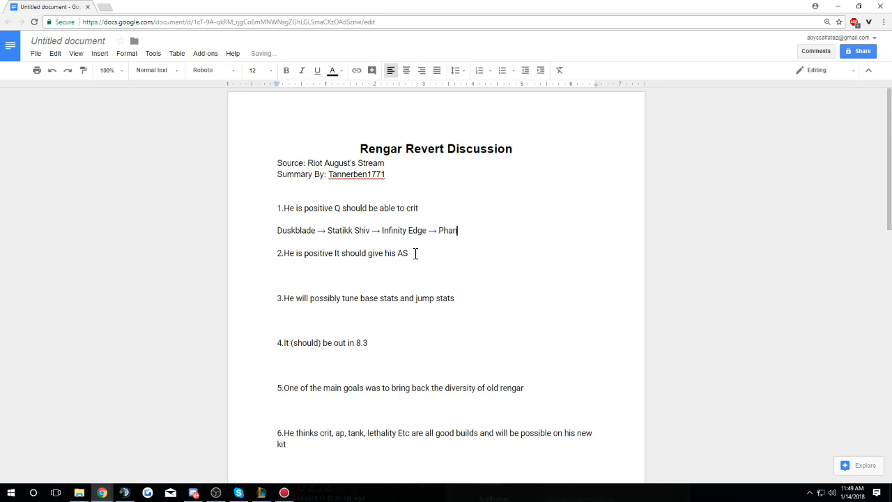
text(tom Dancer)
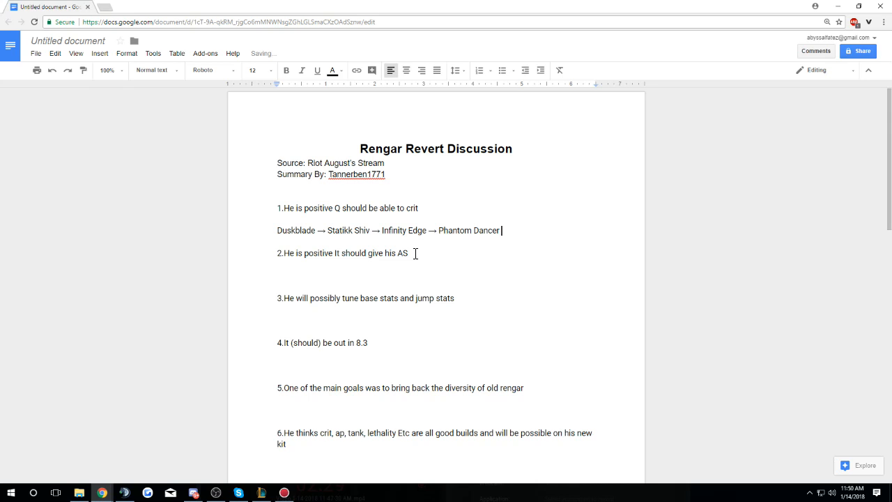
text(→ Essence Re)
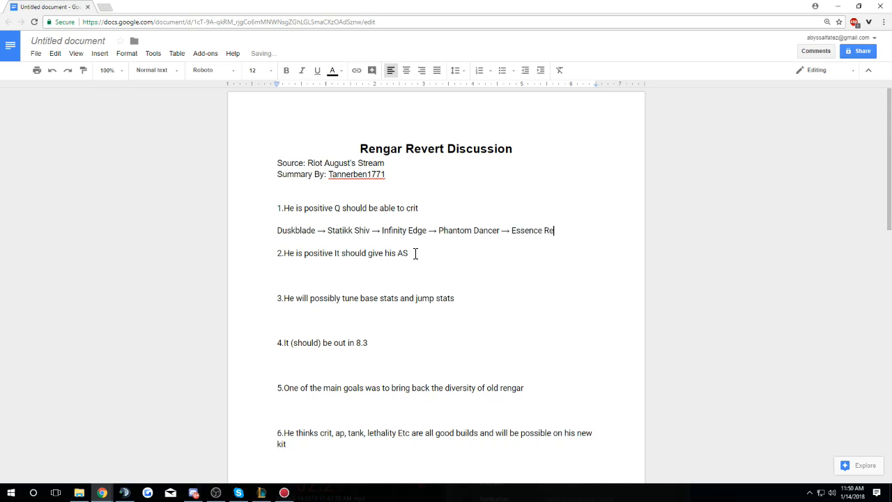
text(aver)
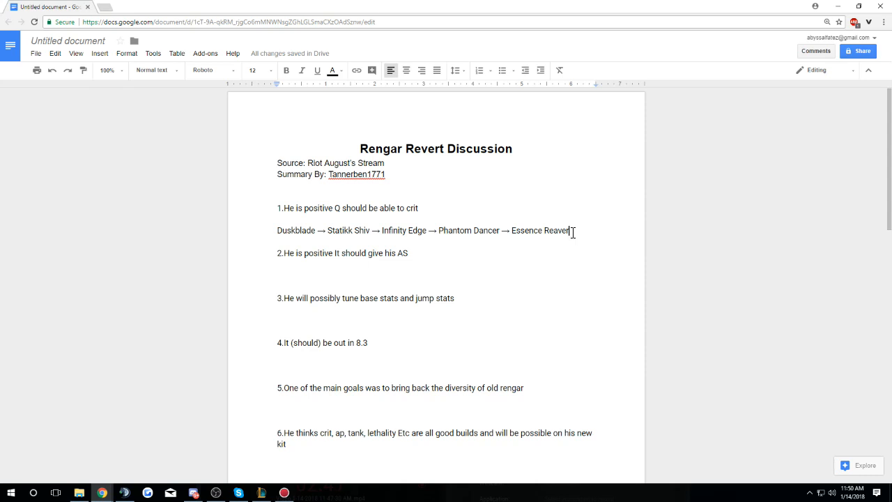
Correct 'hi' to 'him' so point 2 reads 'give him AS'.
click(363, 275)
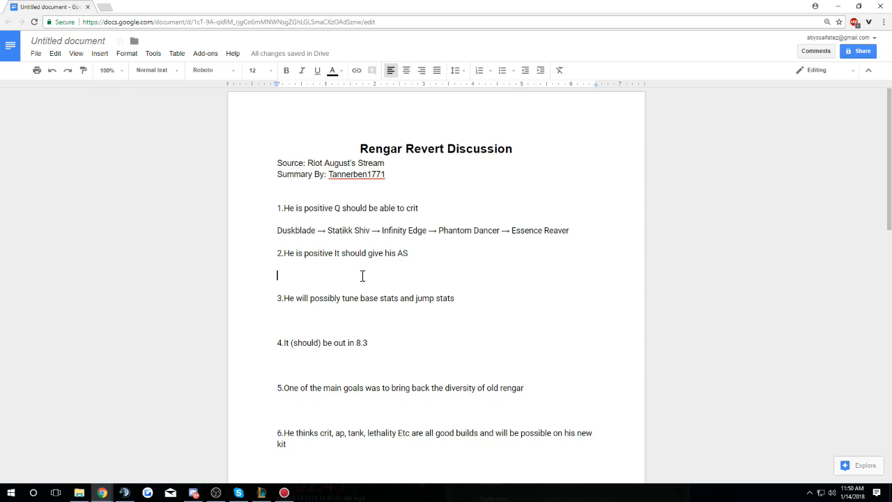
click(279, 219)
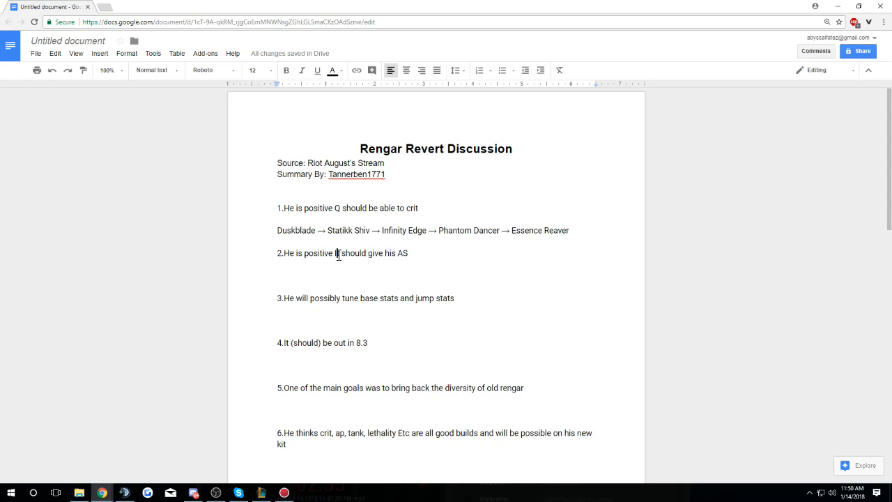
text(it)
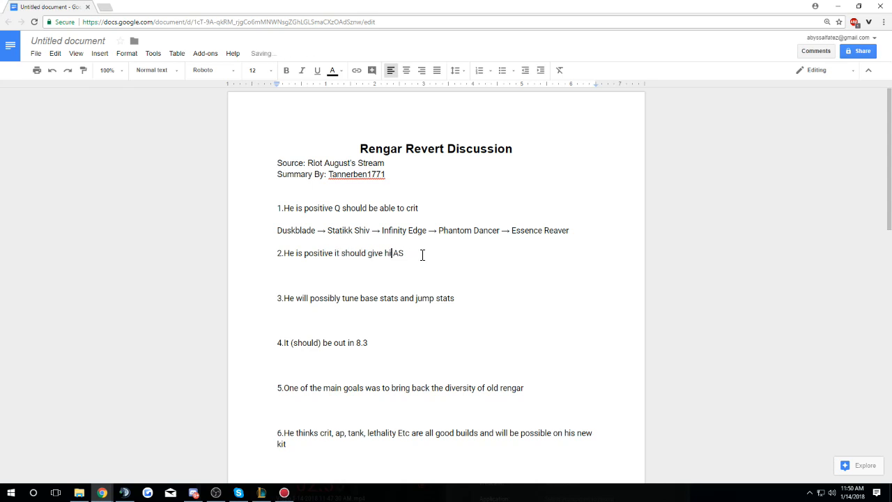
text(m)
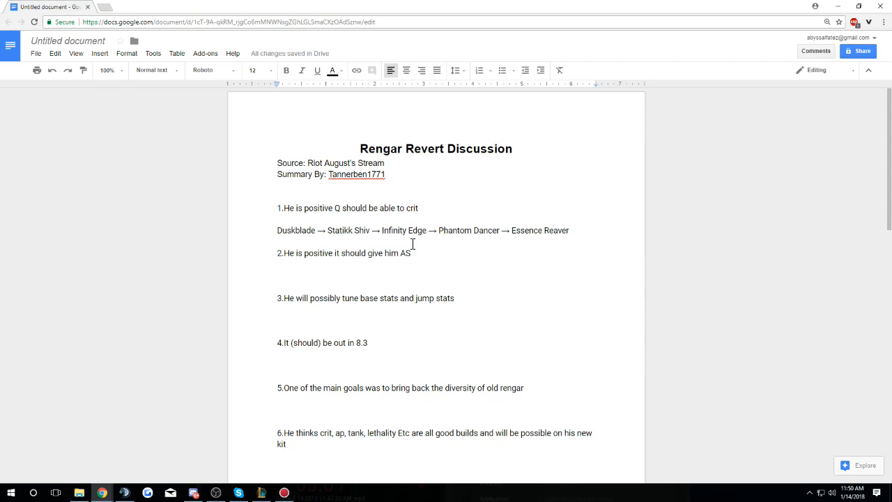
mouse_move(499, 248)
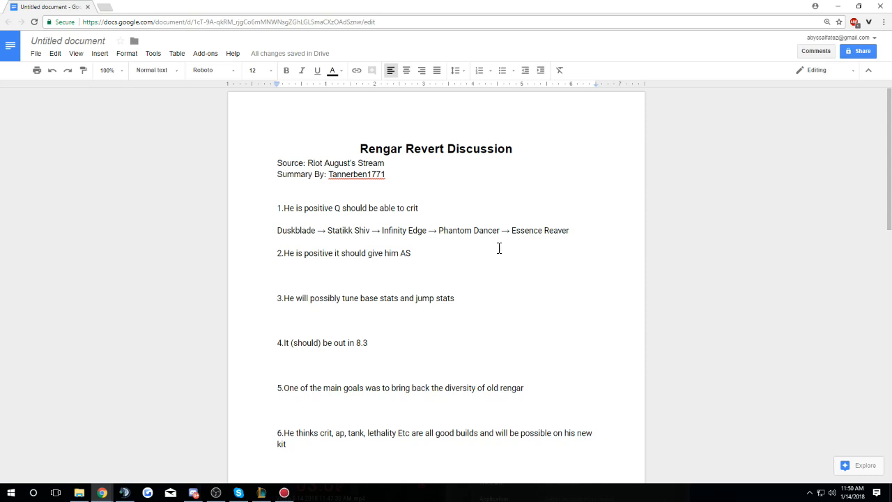
Type the stat line '400 AD, 100% Crit, 2.5as, 18 lethality, 30% CDR' below point 2.
text(400 AD)
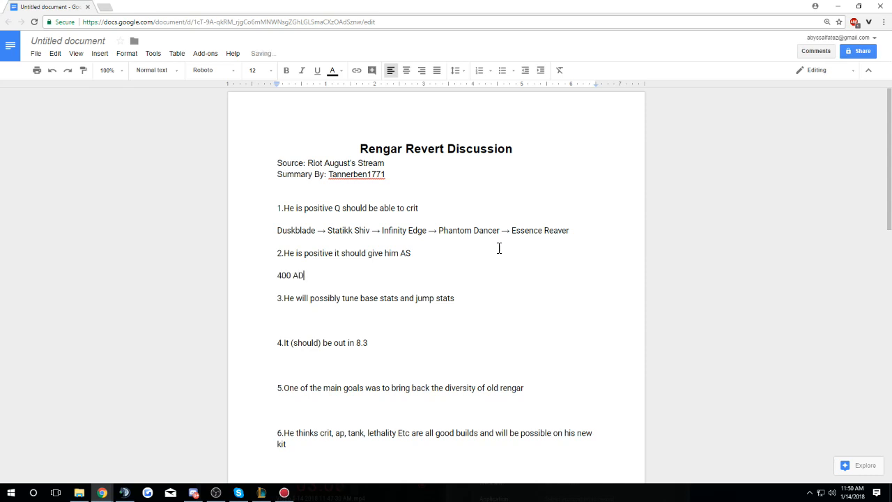
text(, 100)
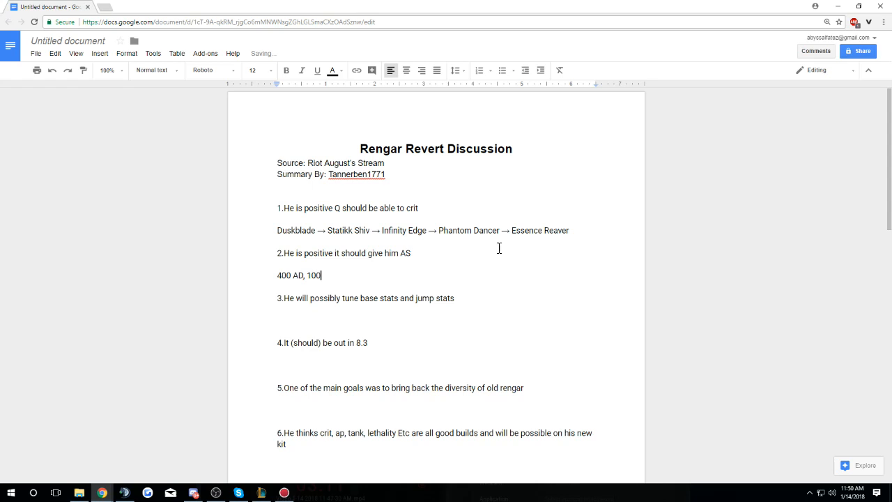
text(% Crit, 2.5)
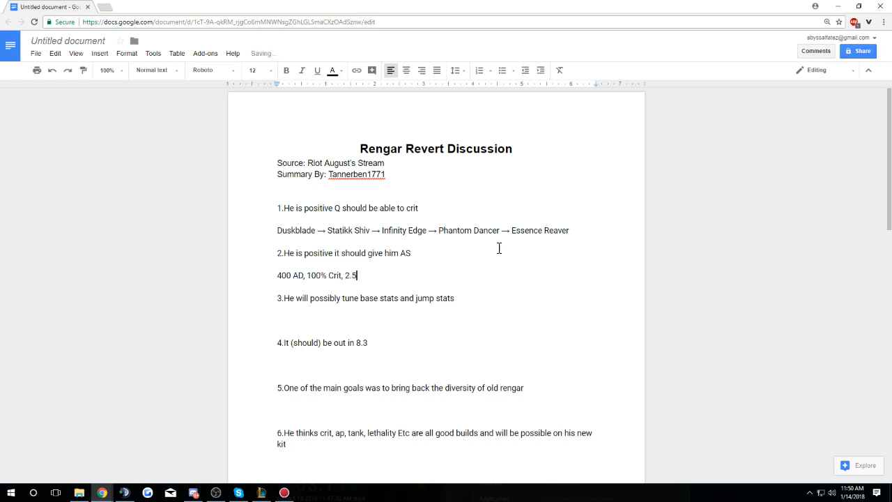
text(as,)
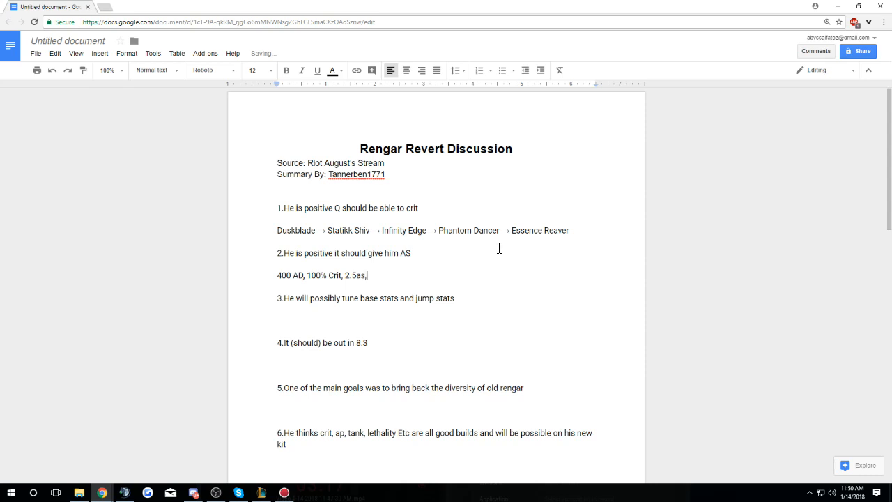
key(Backspace)
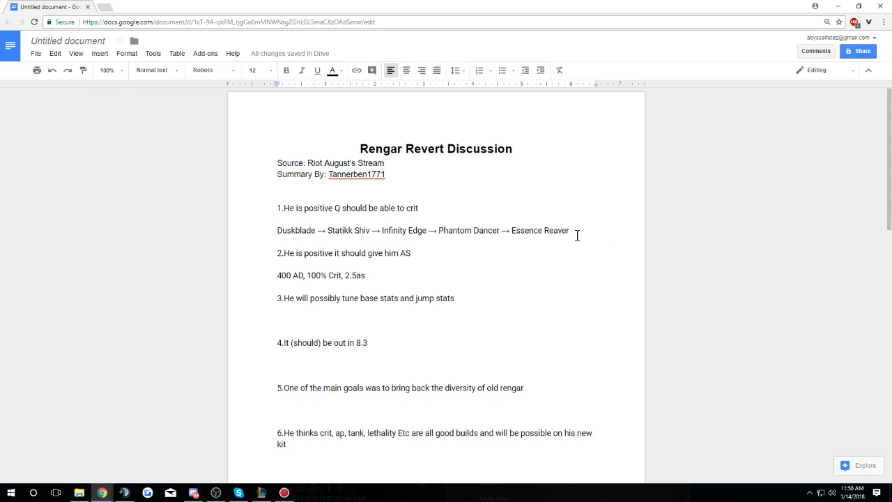
mouse_move(373, 230)
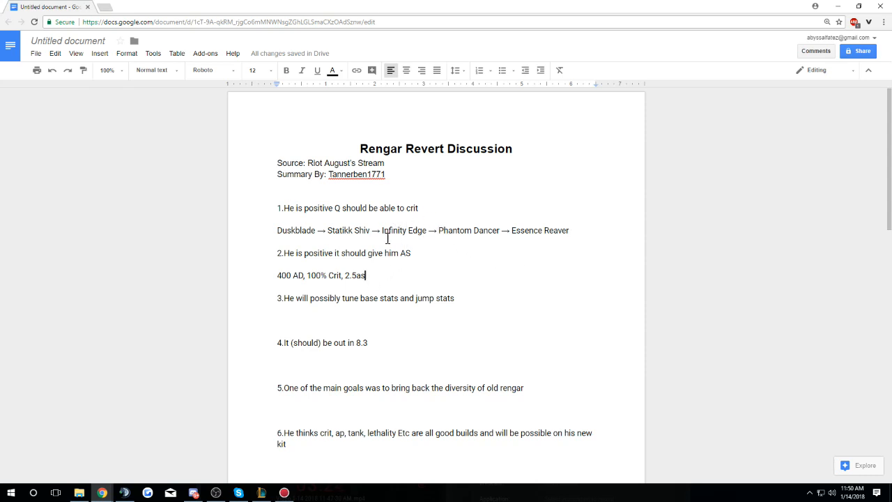
mouse_move(351, 260)
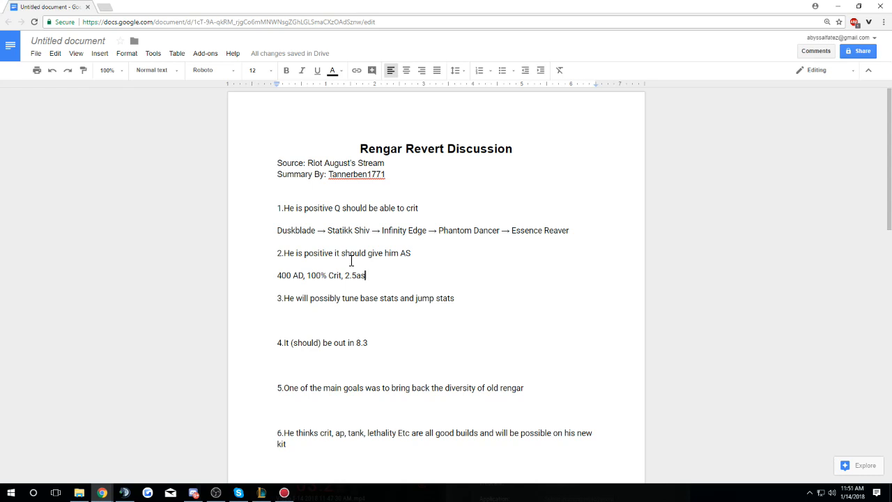
mouse_move(339, 225)
text(,)
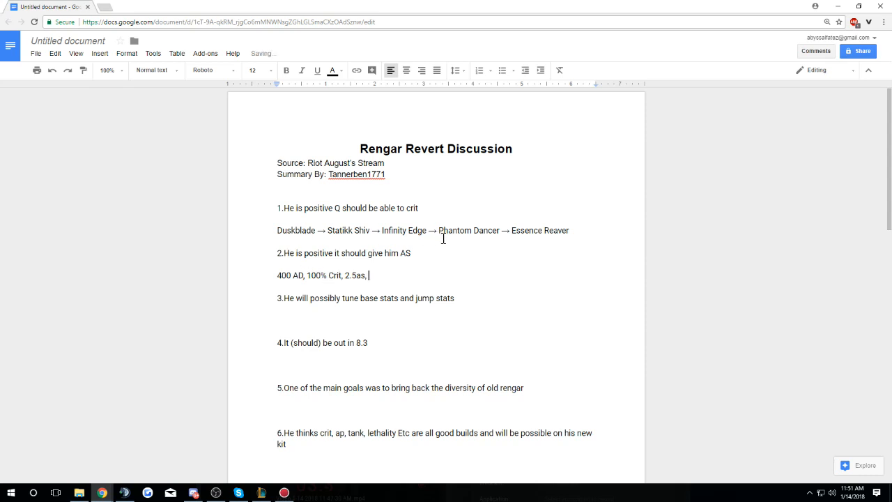
text(18 lethality)
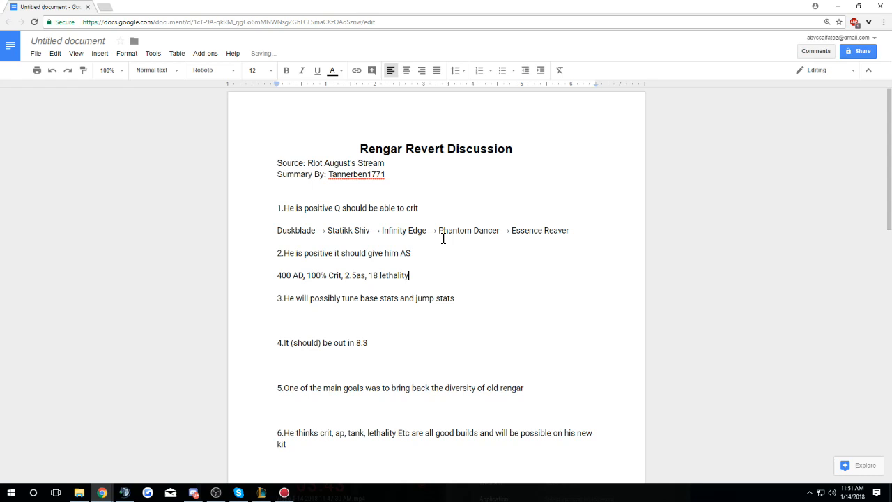
mouse_move(306, 226)
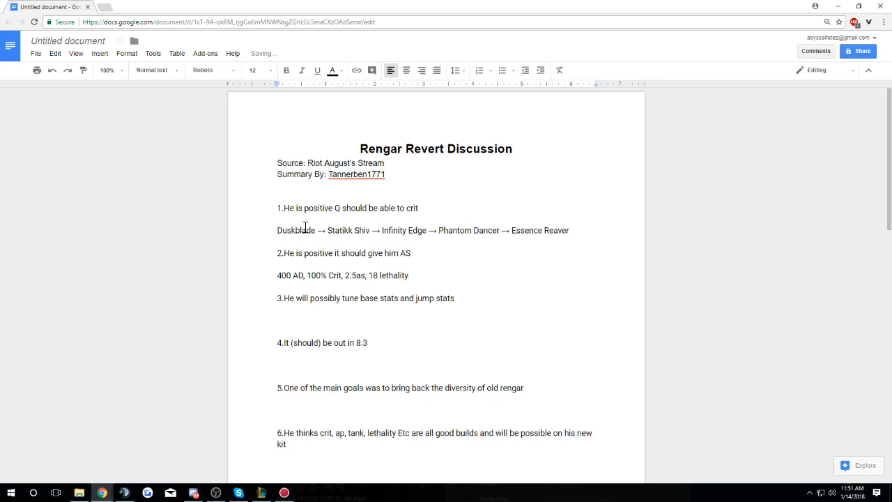
mouse_move(444, 277)
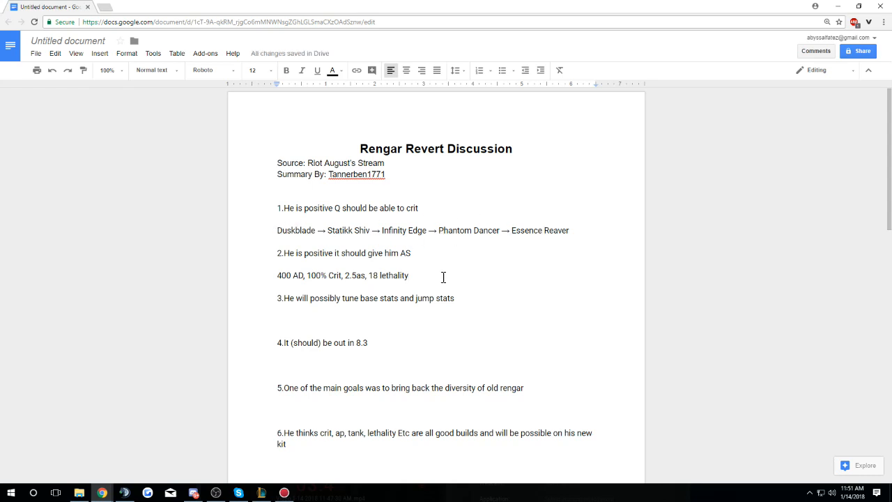
text(, 30% CDR)
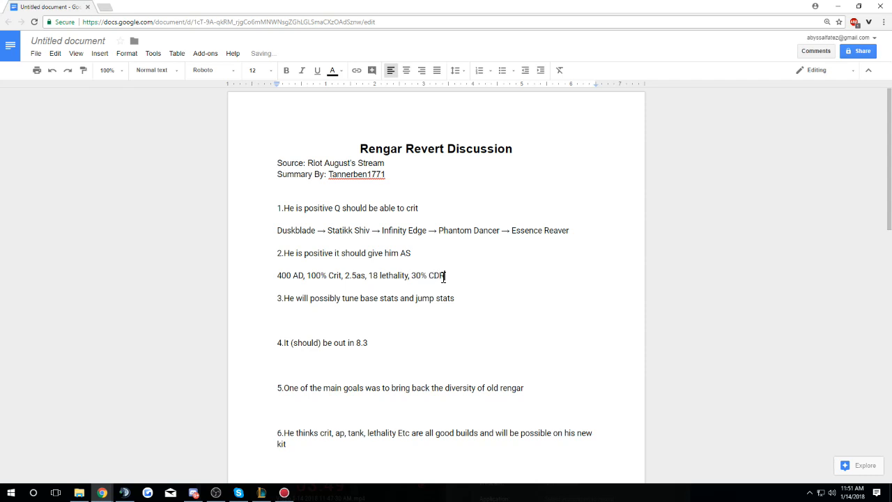
mouse_move(465, 277)
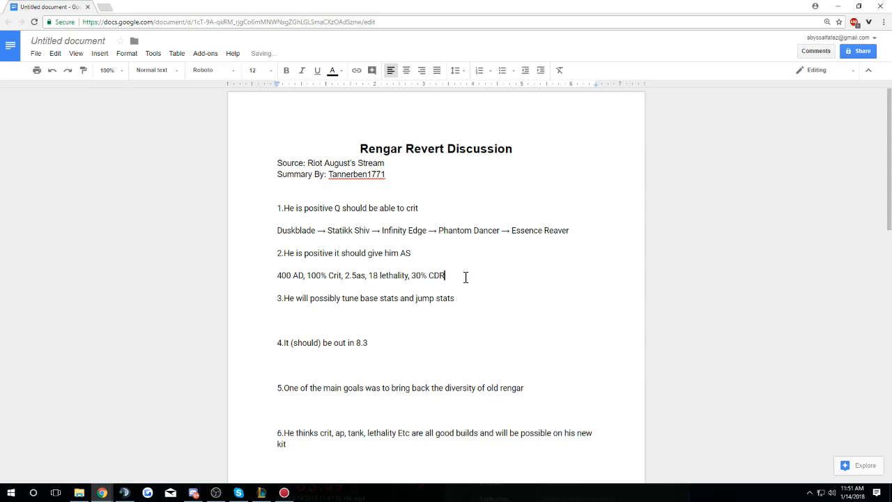
mouse_move(317, 285)
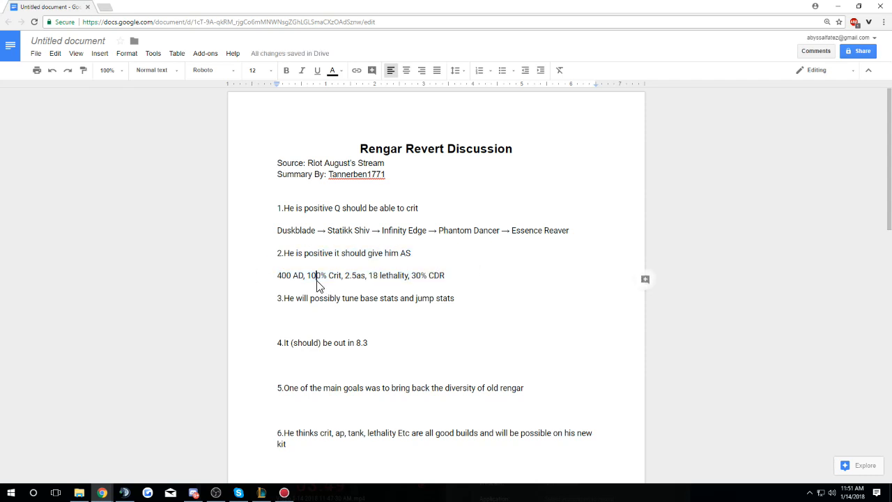
double_click(408, 252)
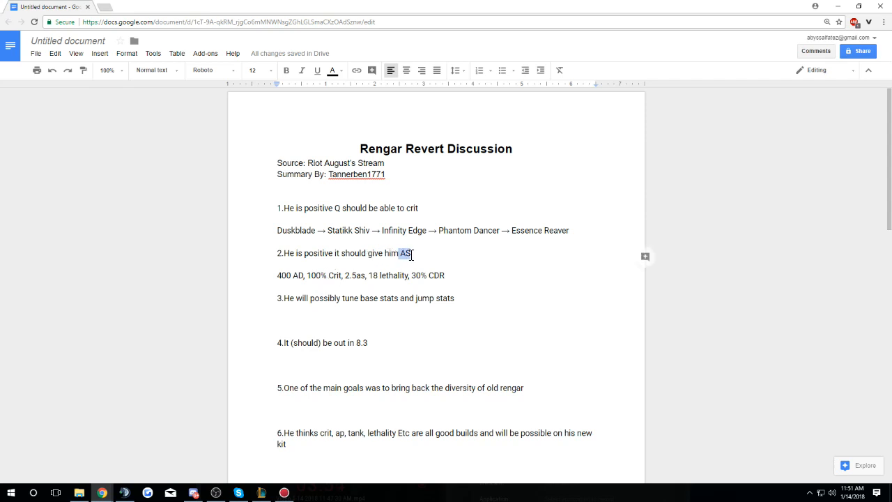
click(502, 259)
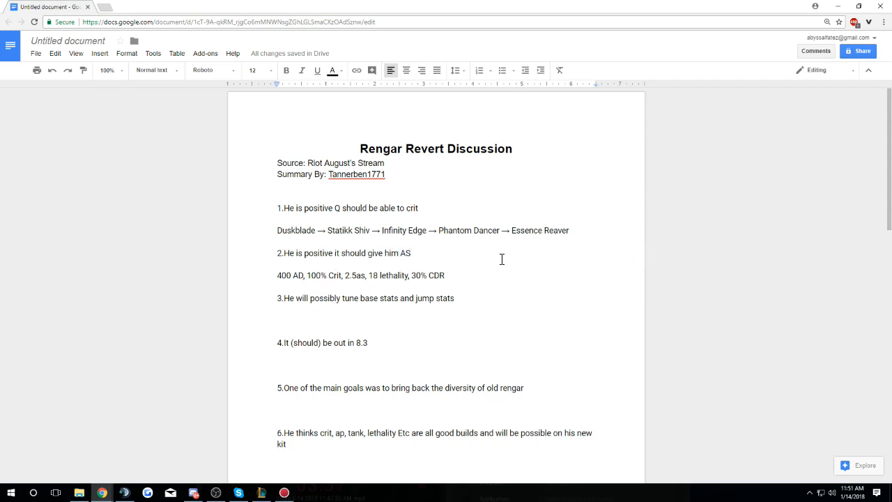
mouse_move(373, 230)
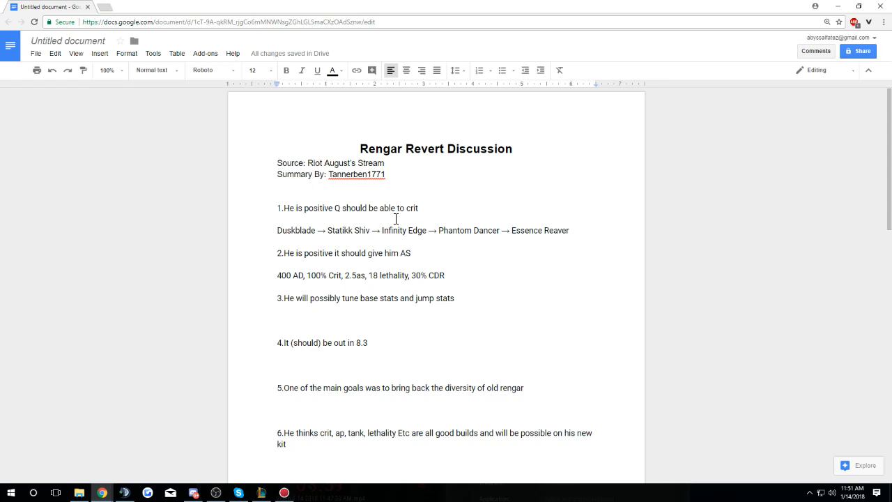
mouse_move(368, 247)
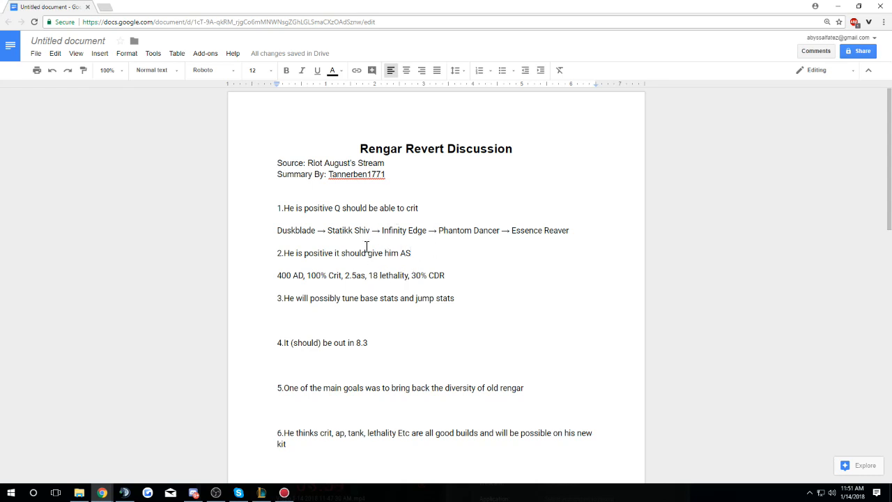
mouse_move(440, 256)
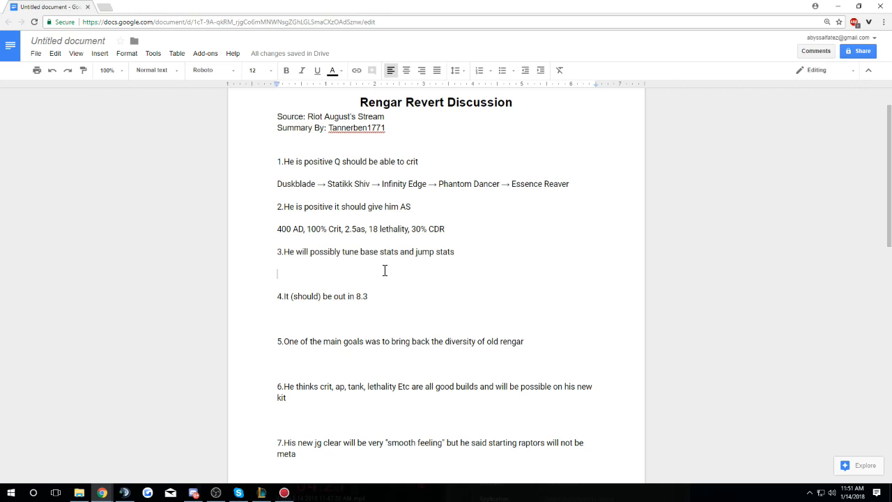
Type the note '1, 3, 7, 13, 20 Bonus AD = Base AD' under point 3.
text(1, 3, 7, 13,)
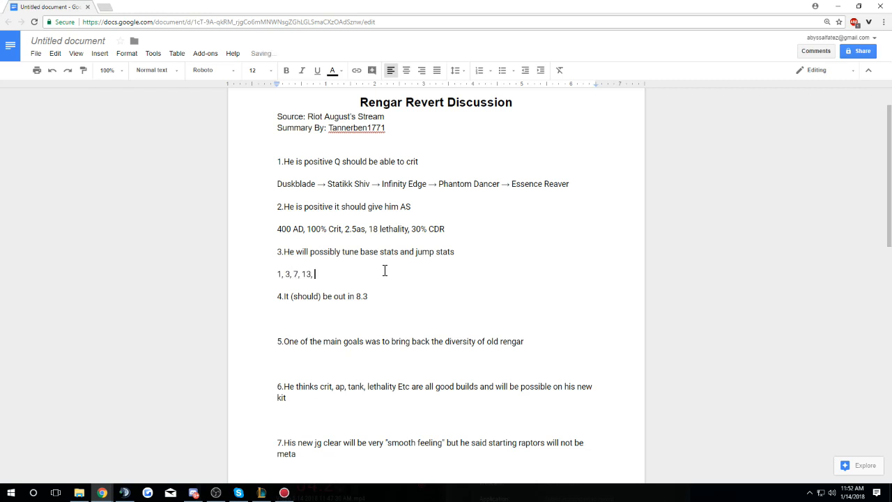
text(20 Bonu)
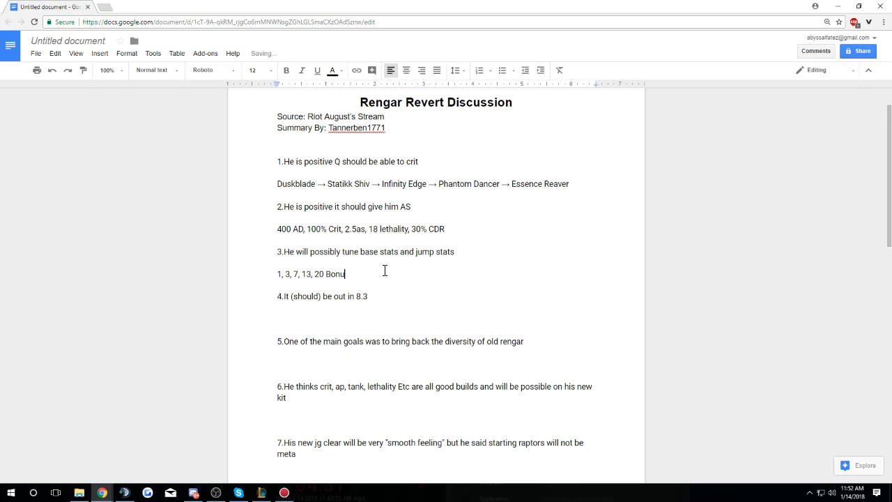
text(s AD)
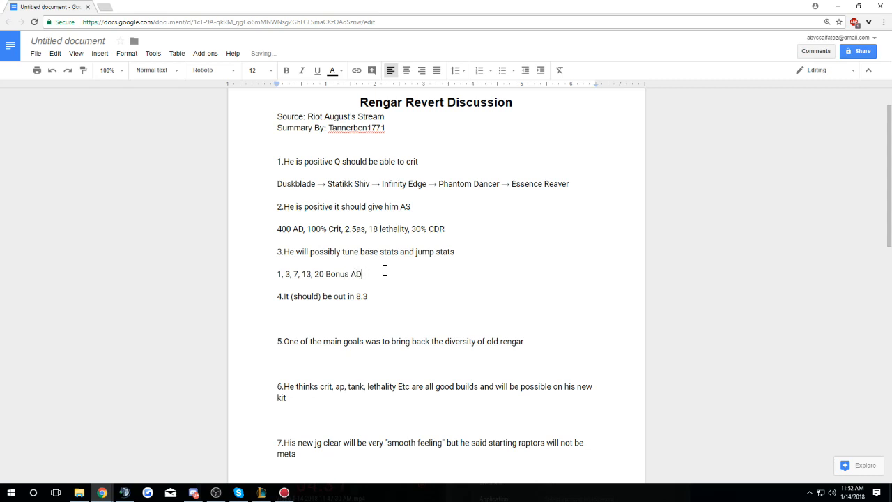
text(= Base AD)
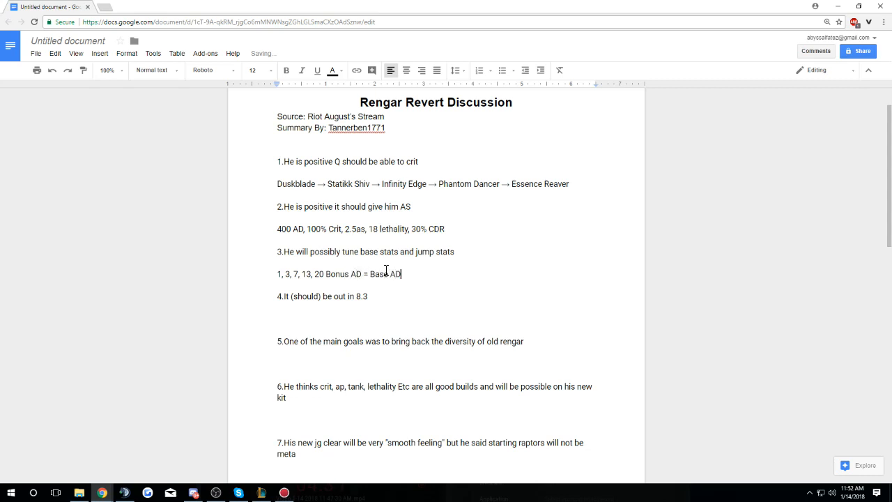
mouse_move(546, 261)
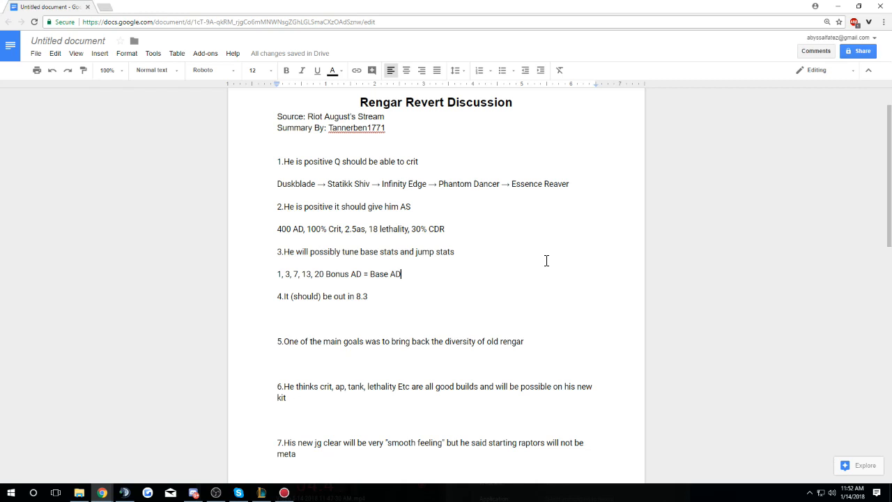
mouse_move(387, 274)
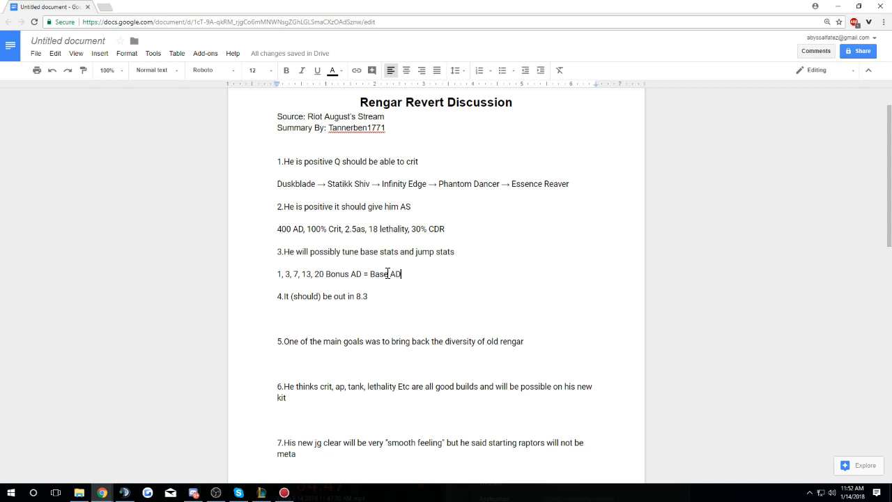
double_click(372, 252)
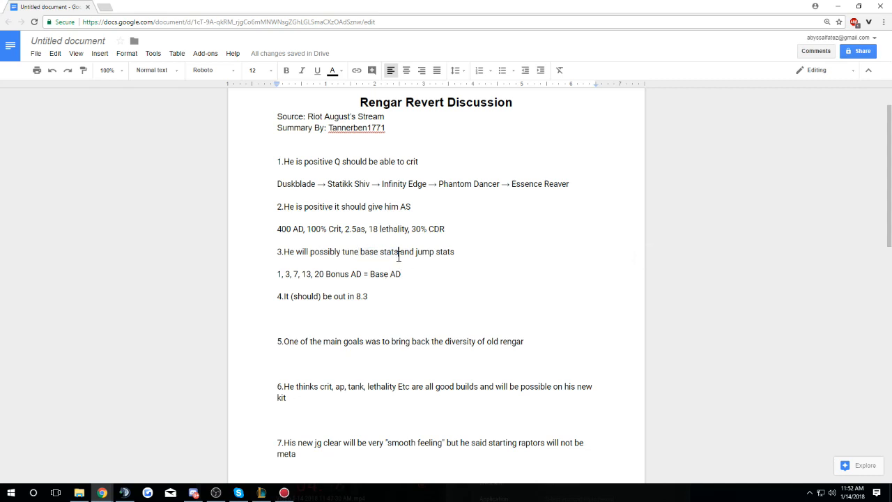
mouse_move(324, 320)
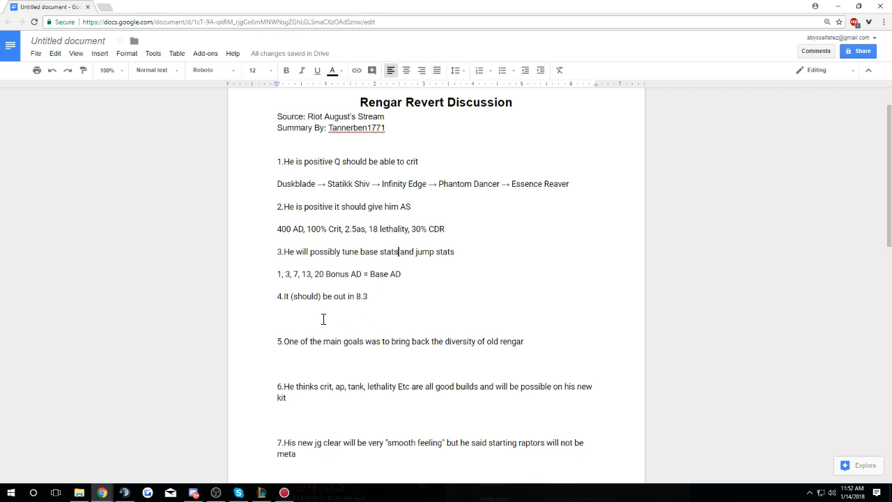
Write 'YAY!' on the blank line beneath point 4 about patch 8.3.
scroll(down, 3)
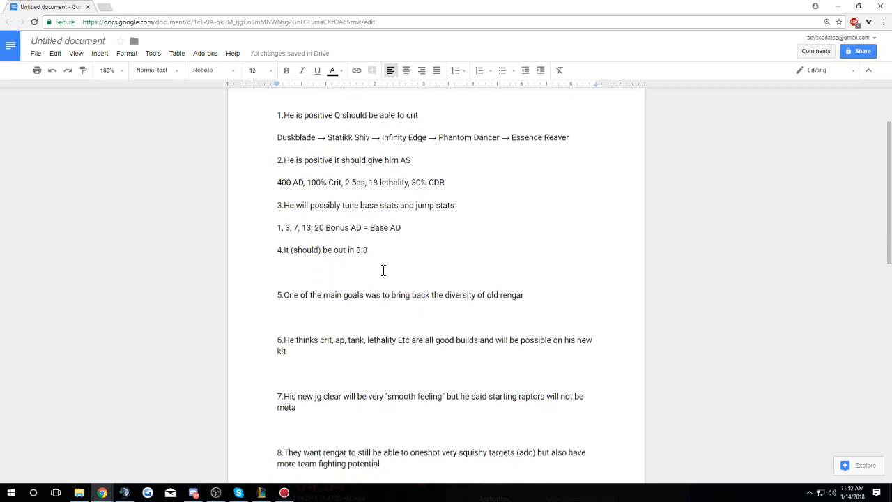
text(YAY!)
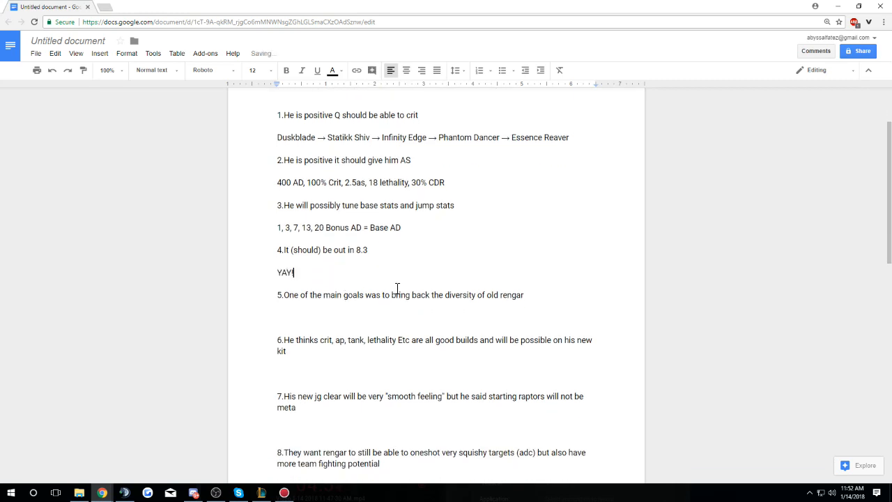
double_click(363, 250)
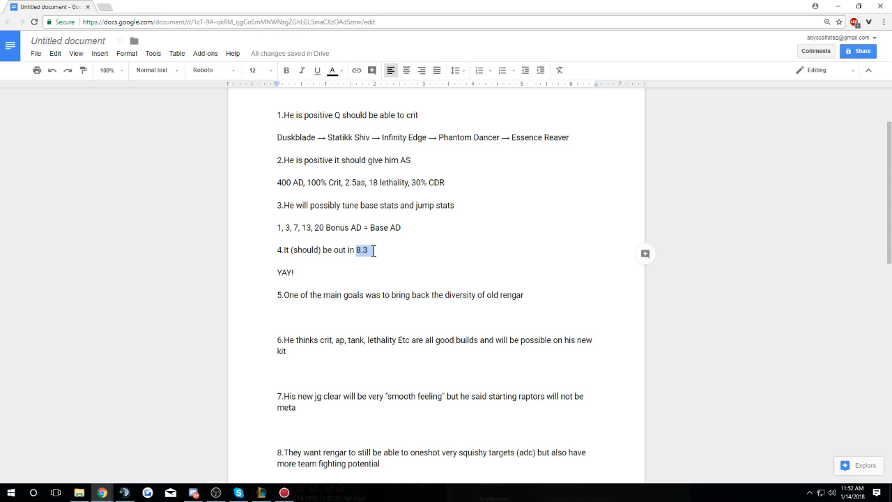
click(369, 250)
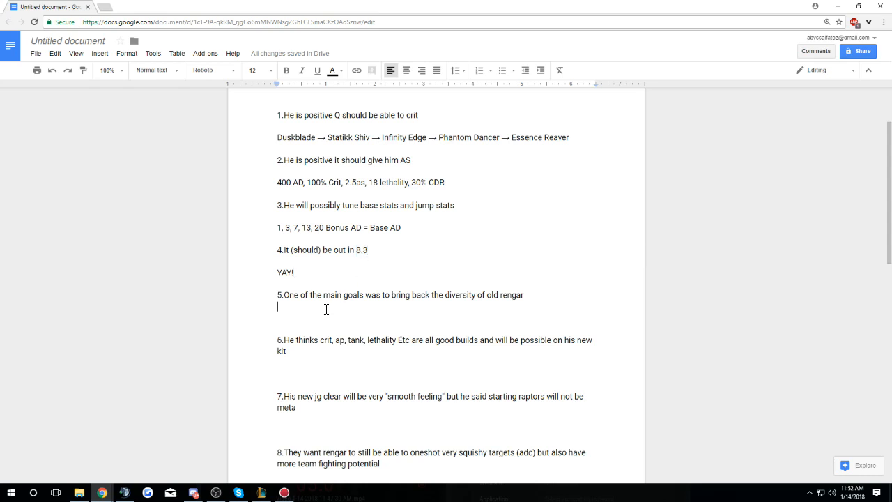
Capitalise Rengar in point 5 and list 'ArPen, Crit build, Bruiser build, Tank build' below.
scroll(down, 3)
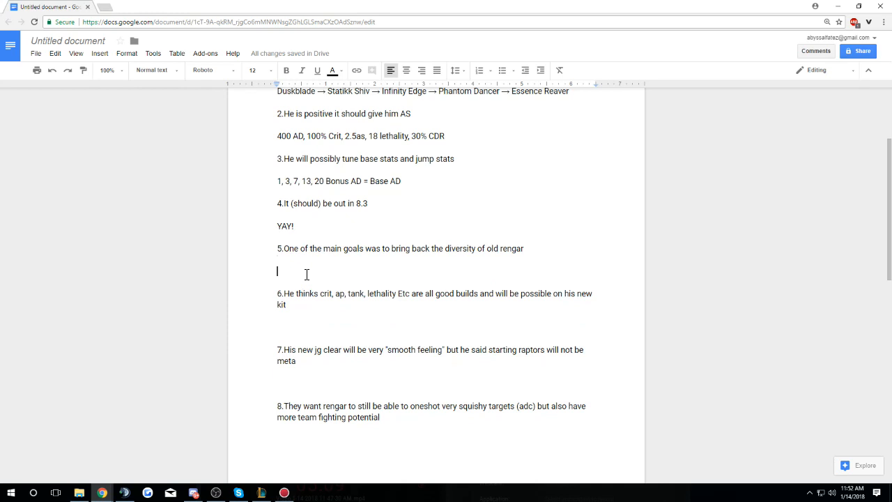
key(Backspace)
text(R)
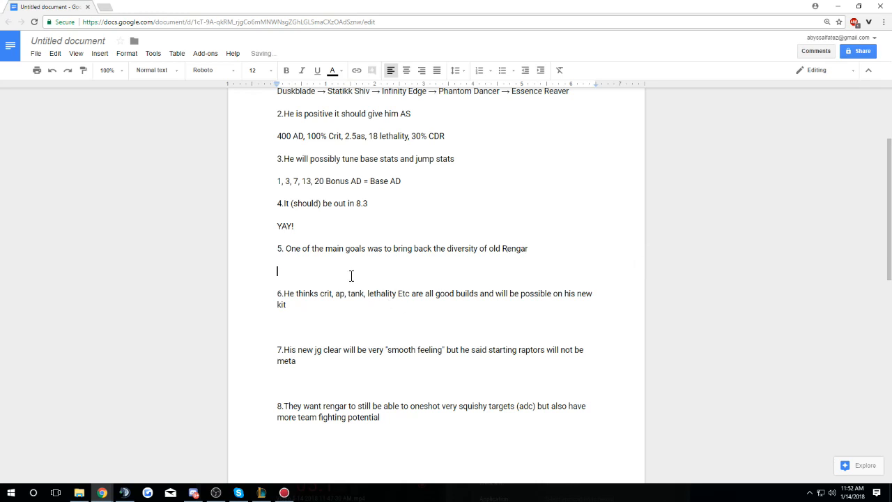
text(ArPen,)
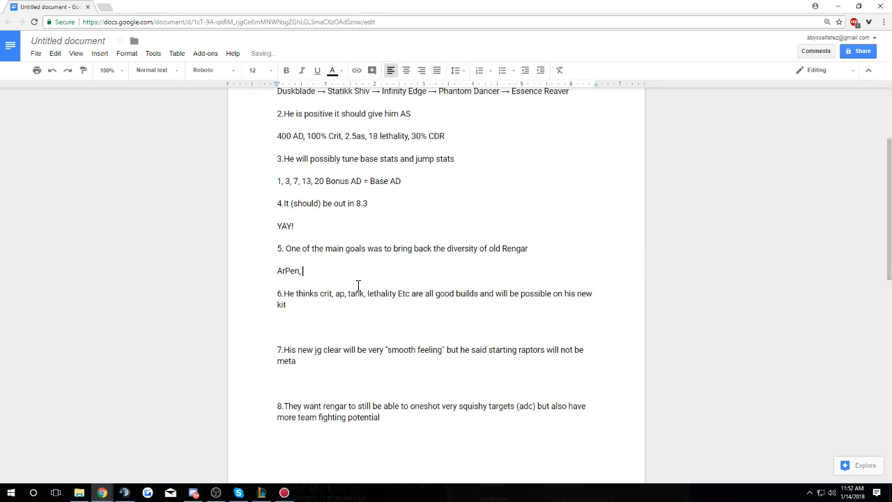
text(Crit build.)
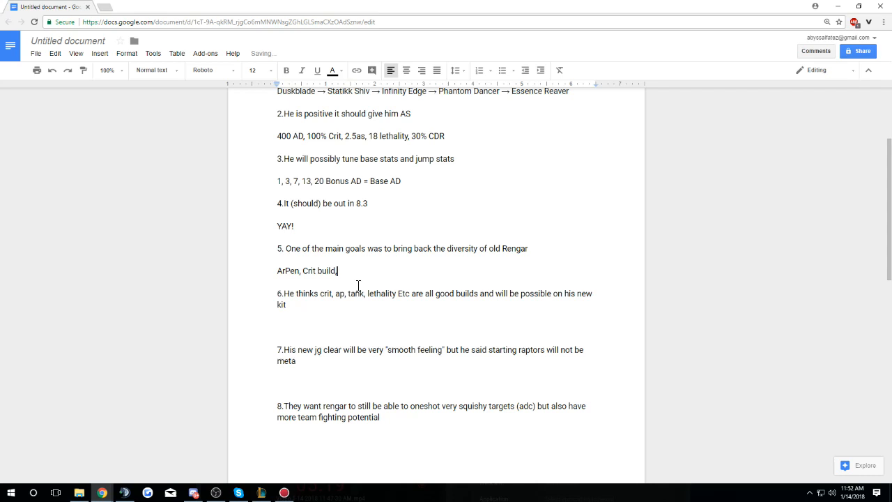
text(, Bruiser build, Tn)
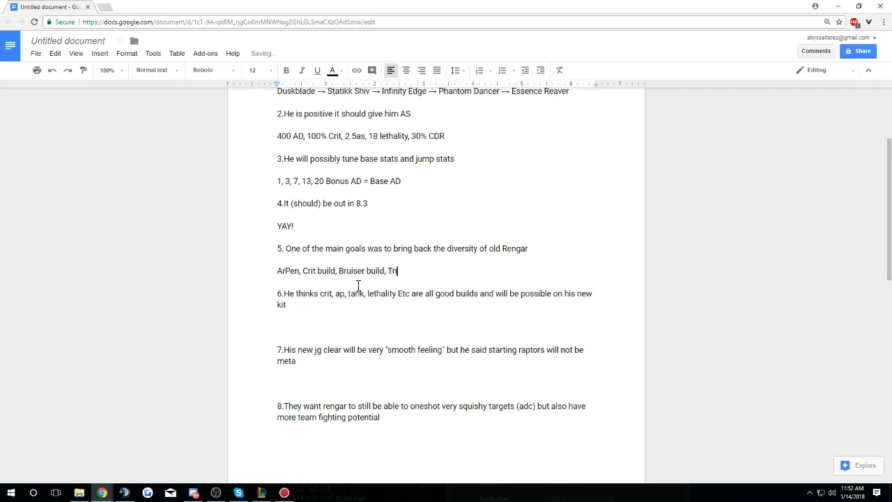
text(ank build)
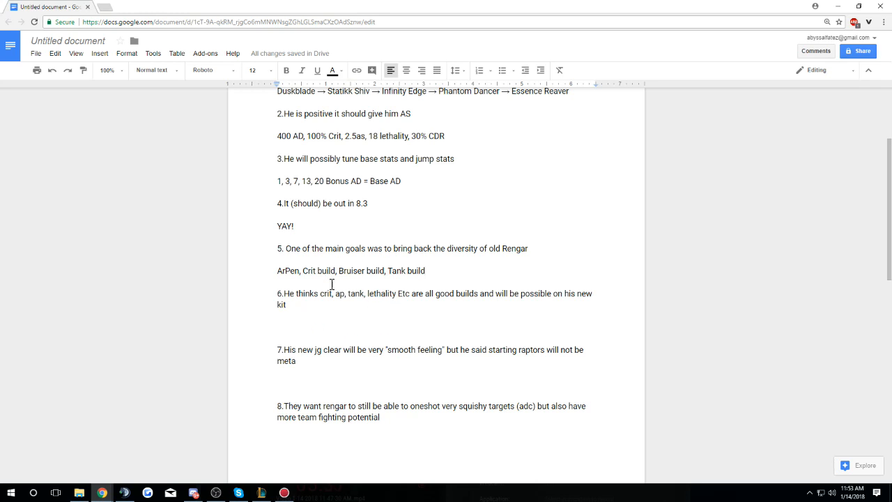
mouse_move(497, 277)
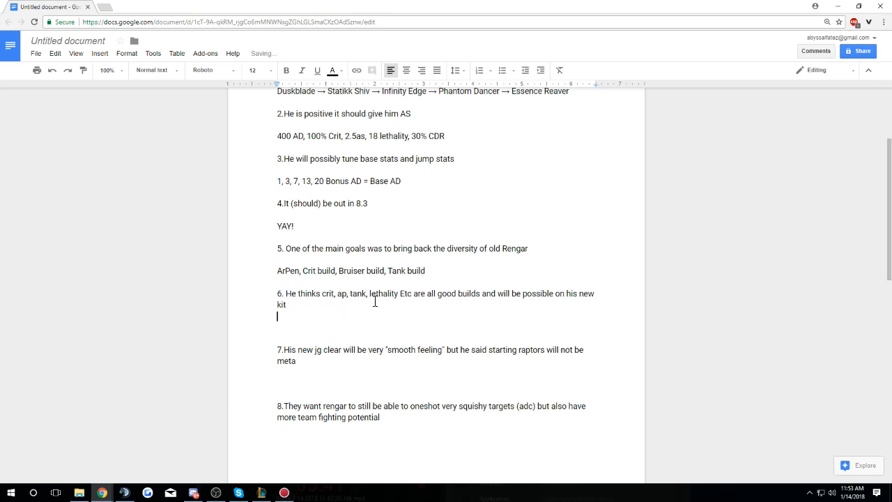
Append ', AP' to point 5's build list and write 'YAY!' under point 6.
text(, AP)
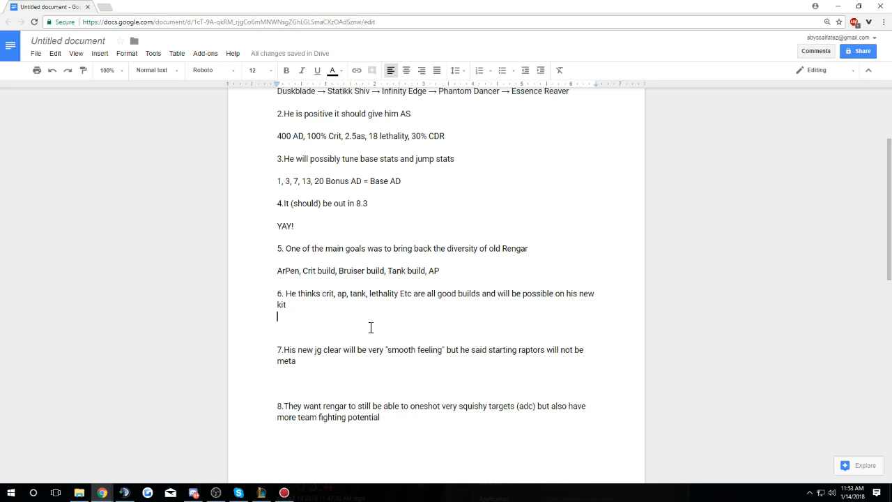
mouse_move(352, 330)
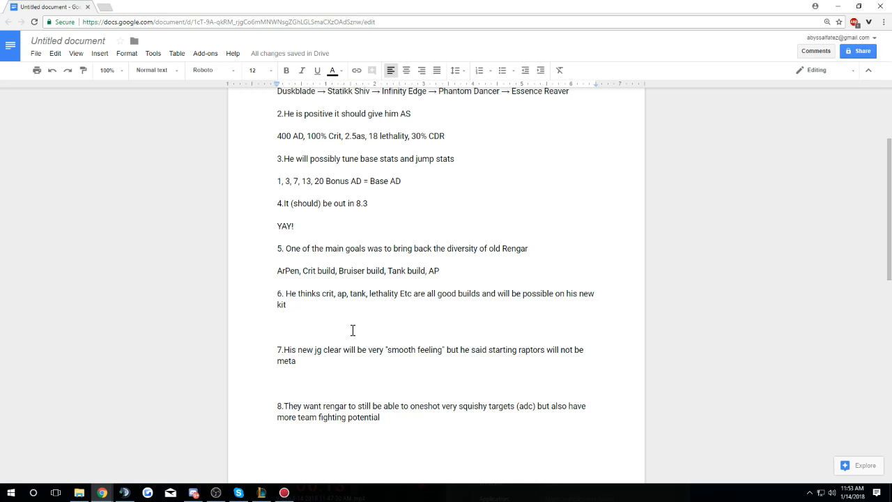
text(YAY!)
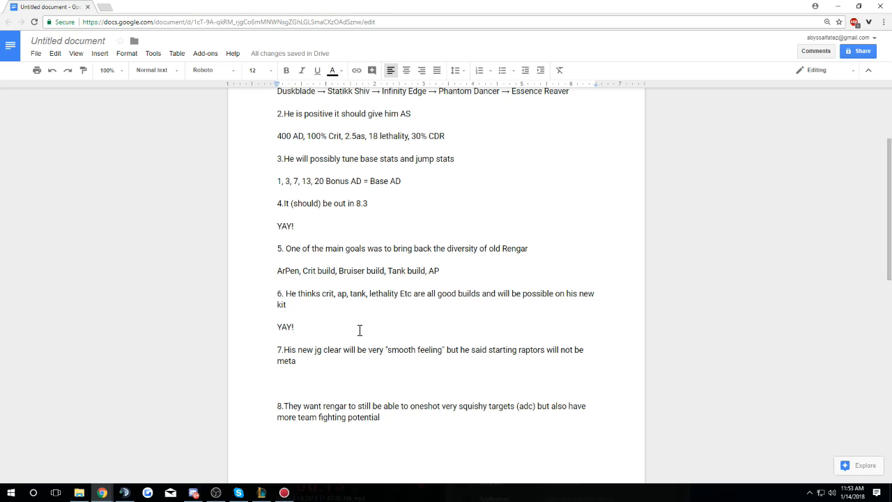
mouse_move(332, 367)
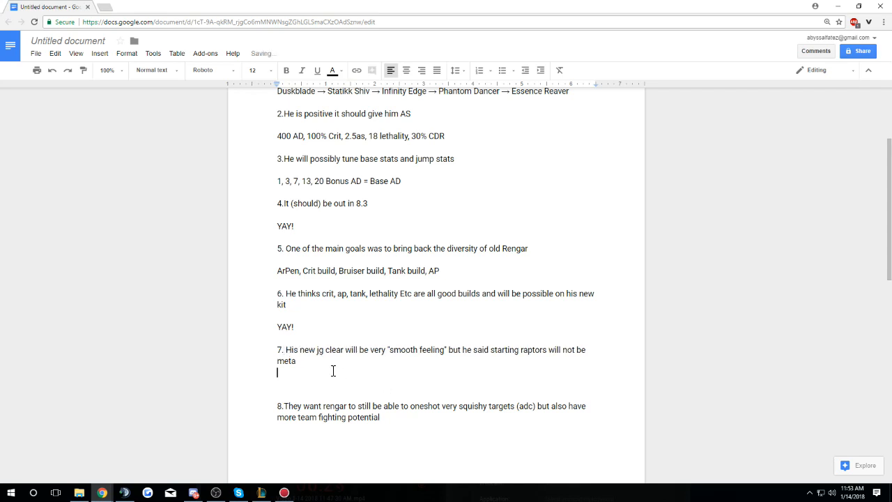
Write the reply 'We'll figure out a way! ;)' on the line beneath point 7.
scroll(down, 3)
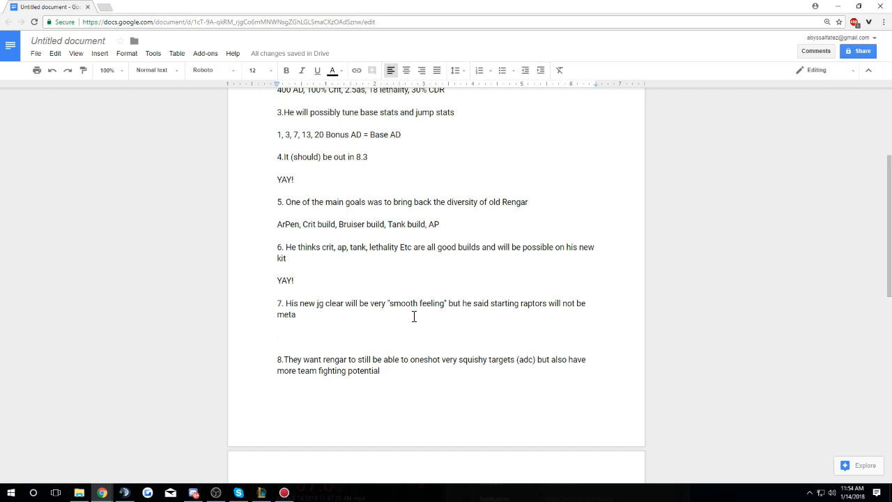
text(We'll figu)
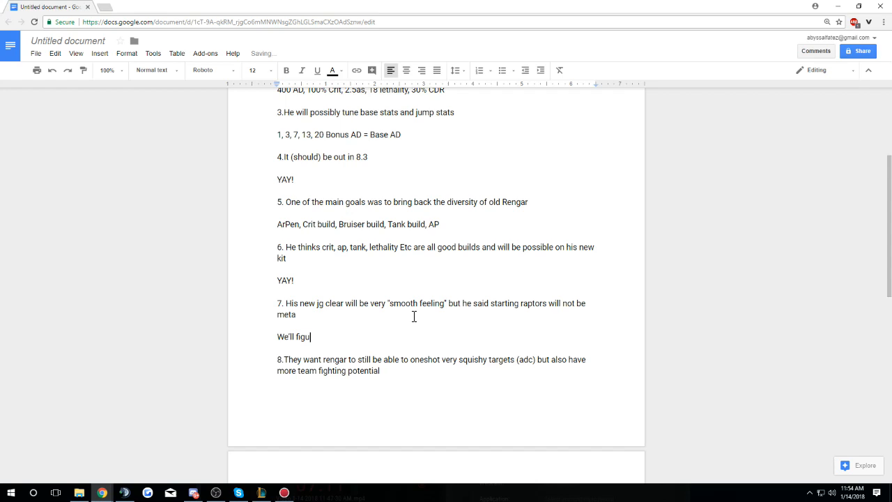
text(re out a way! ;))
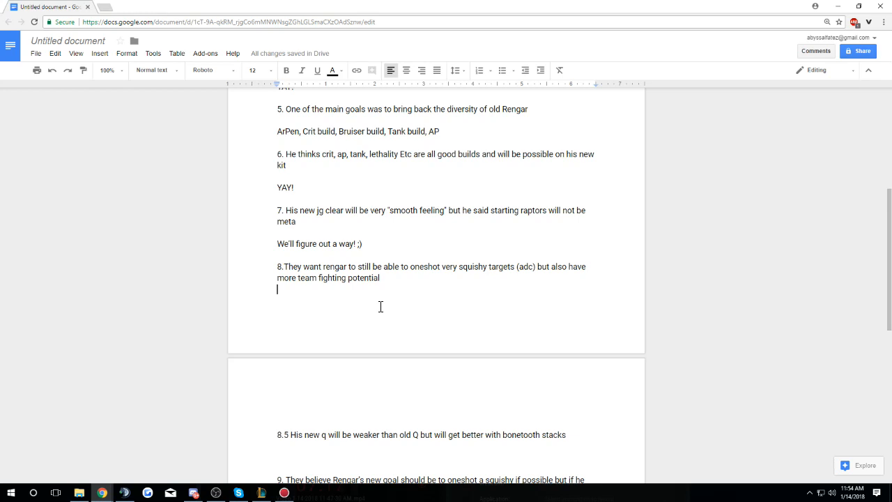
mouse_move(292, 261)
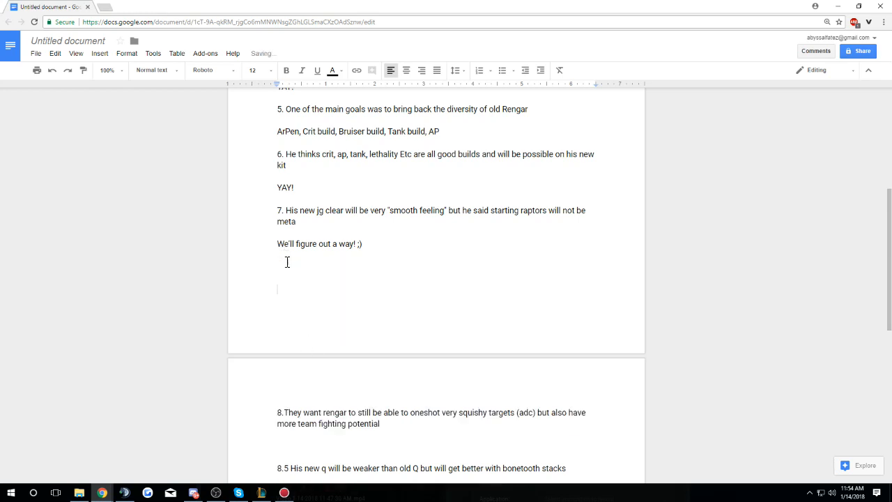
Write 'YAY!' on the blank line beneath point 8, above point 8.5.
scroll(down, 3)
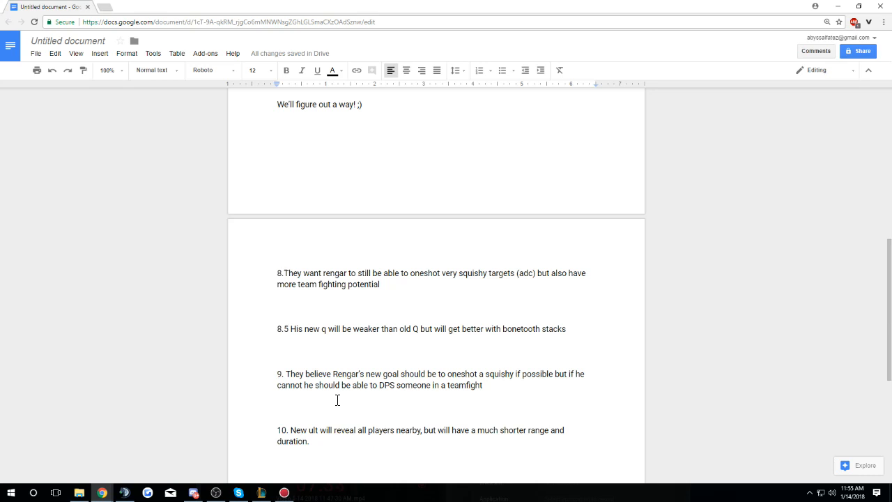
mouse_move(423, 266)
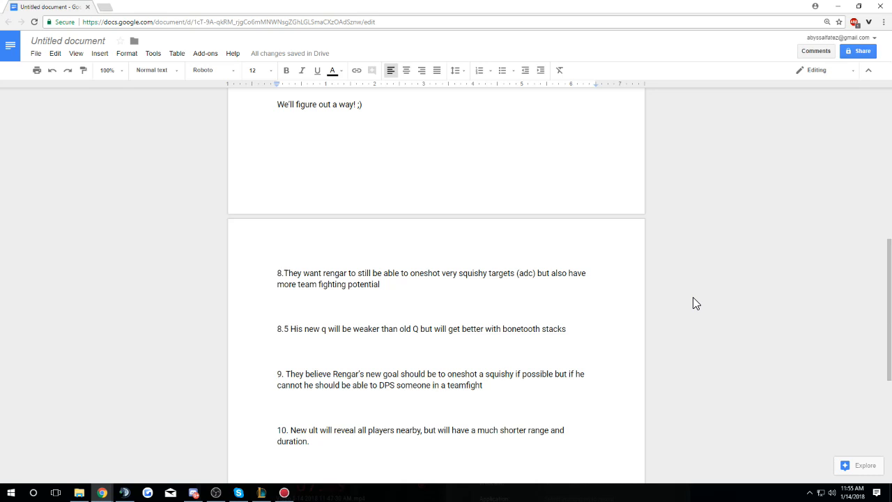
text(YAY!)
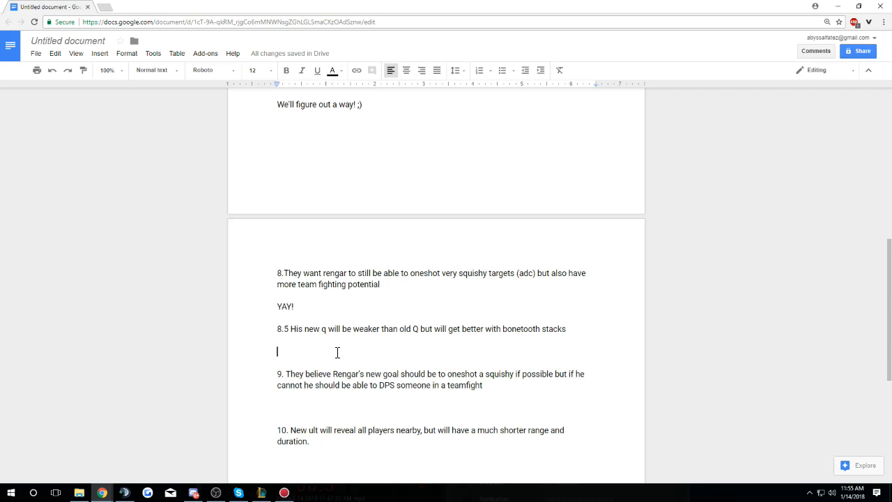
scroll(up, 3)
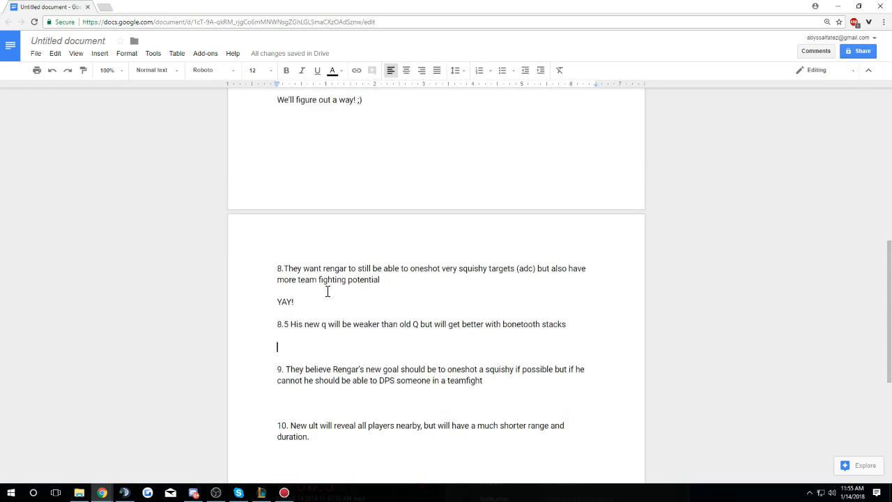
scroll(up, 3)
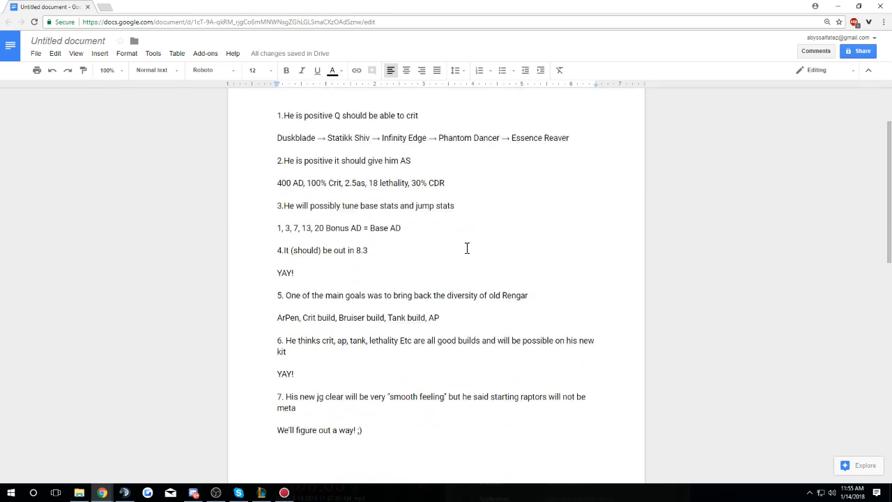
scroll(down, 3)
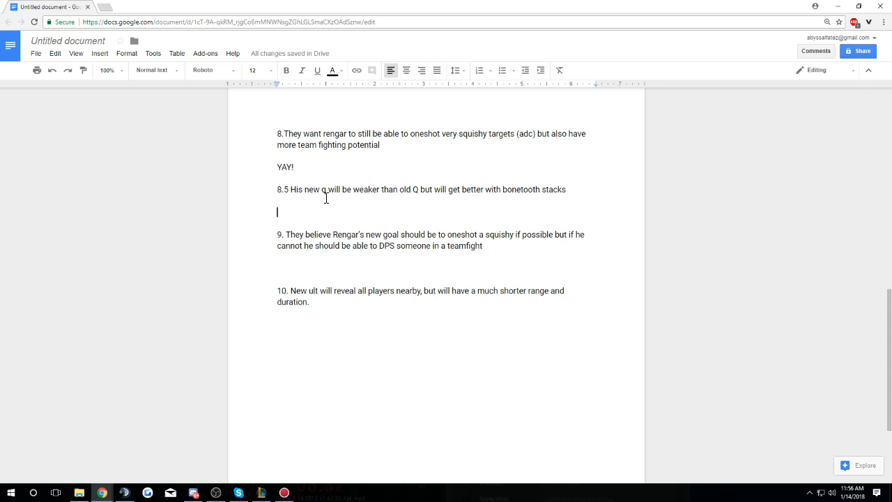
Ask 'What do bonetooth stacks do now?' under point 8.5 and add 'Naisu!' under point 9.
text(What do)
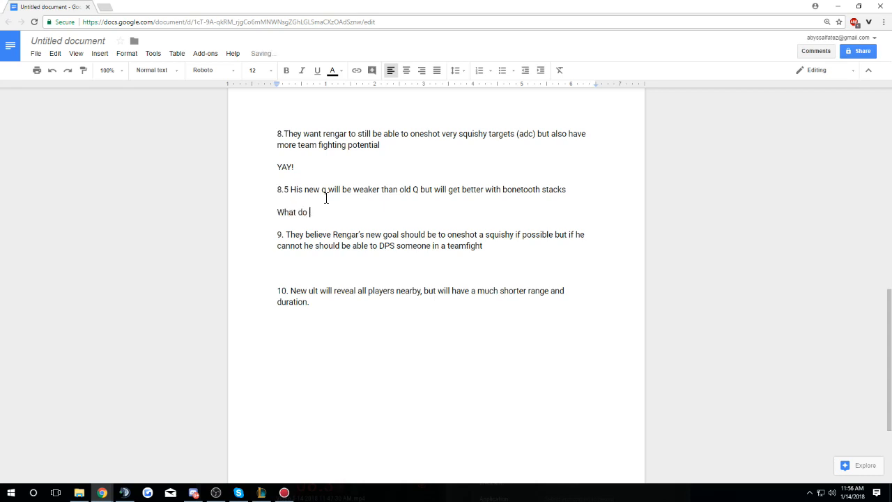
text(bonetooth stacks)
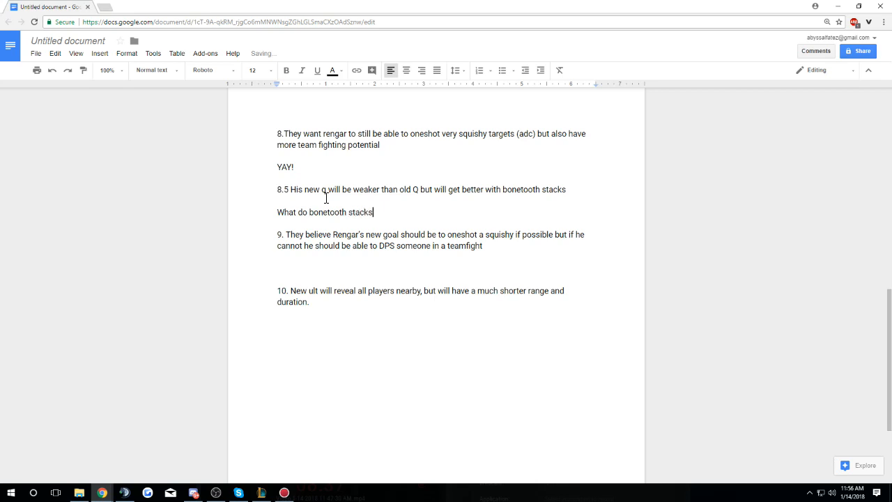
text(do now?)
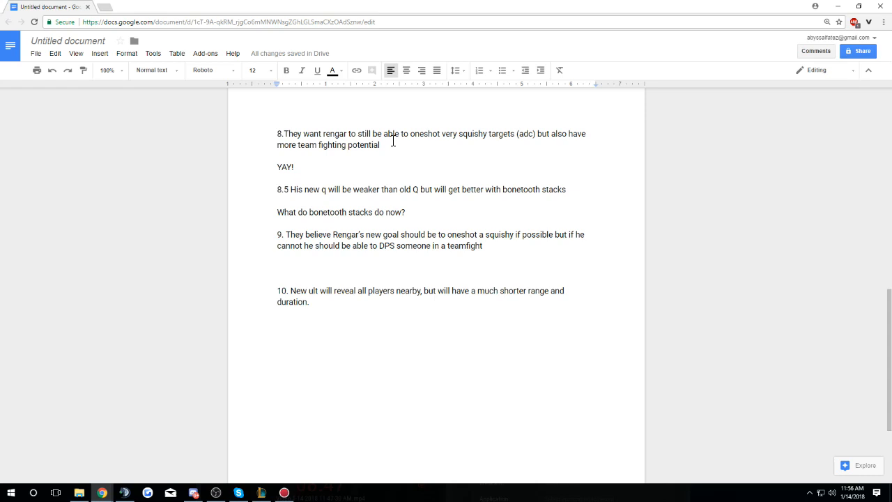
text(Na)
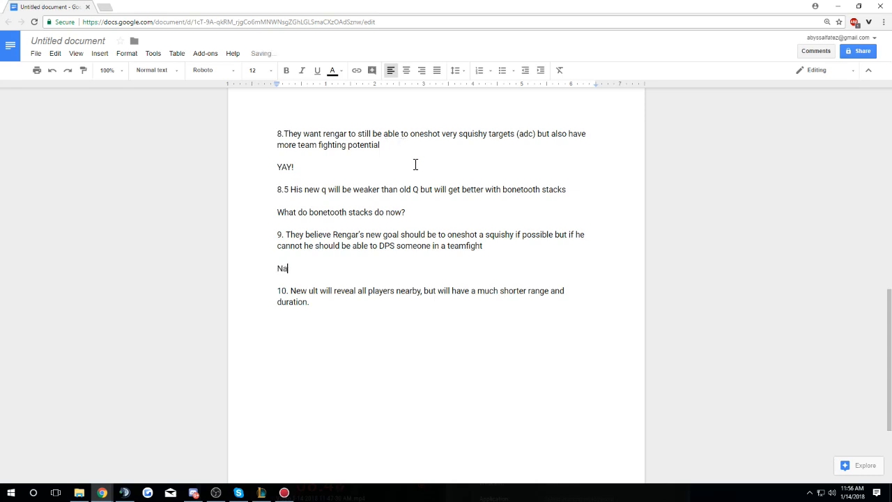
text(isu!)
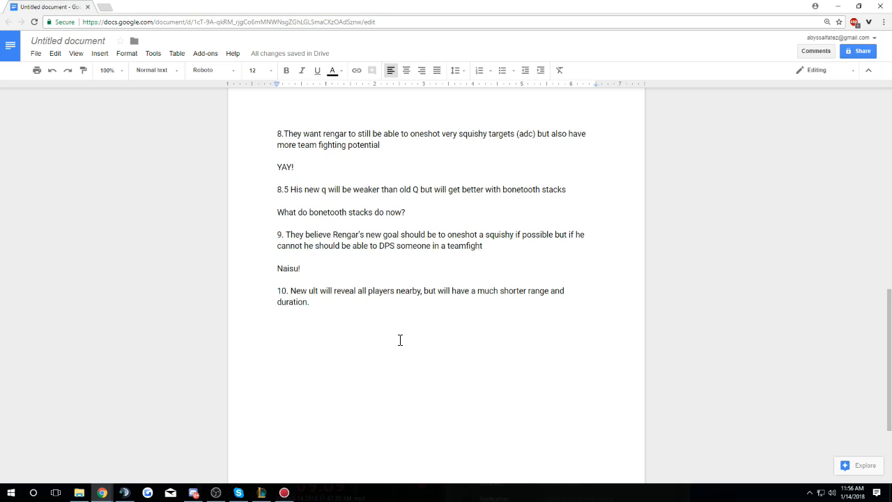
Write "Camoflaged or nah?" under point 10, then replace the misspelled word with "Camo".
text(Camoflaged o)
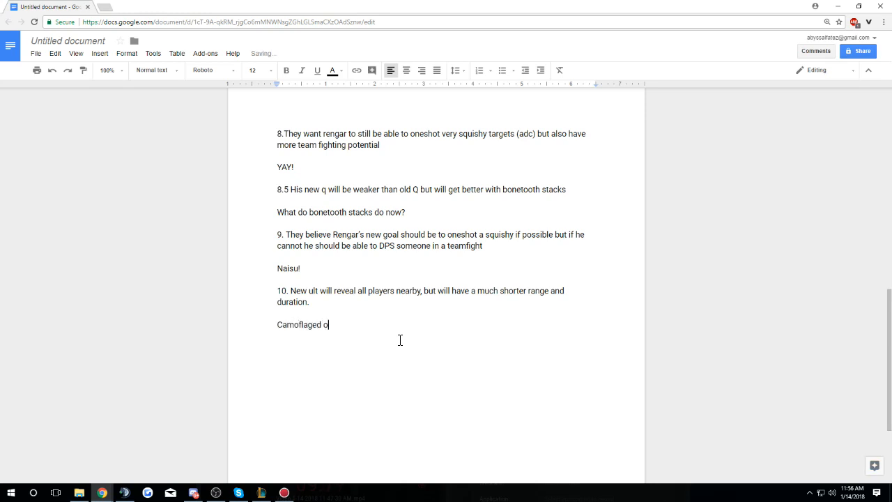
text(r nah?)
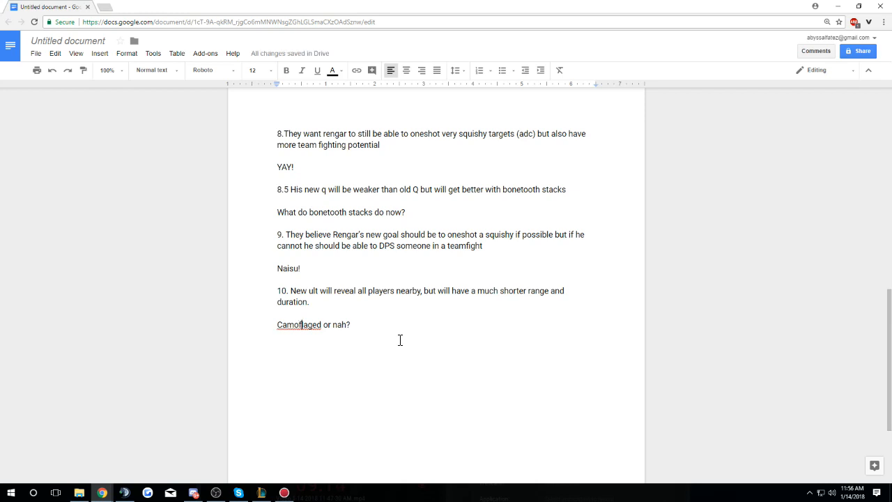
key(Backspace)
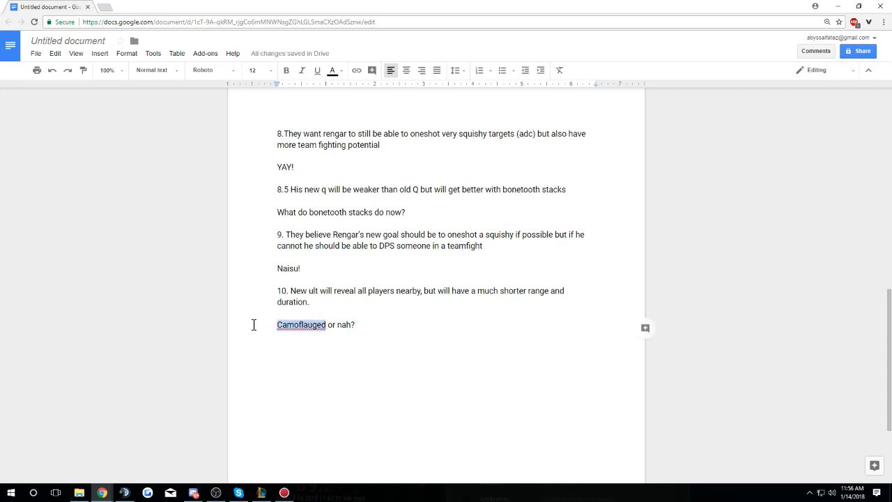
key(Delete)
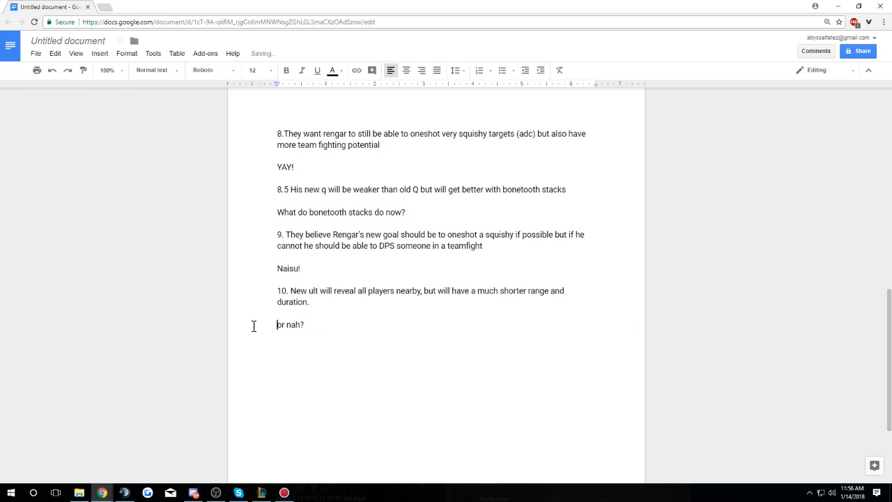
text(Camo)
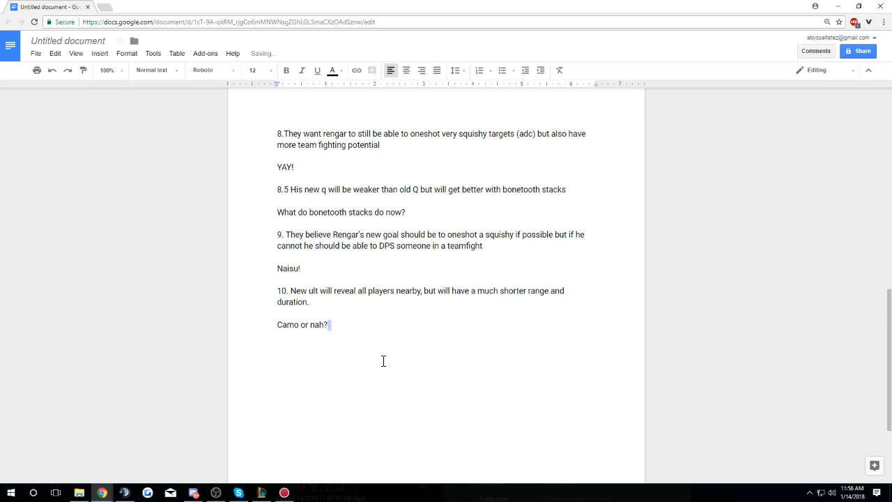
mouse_move(422, 336)
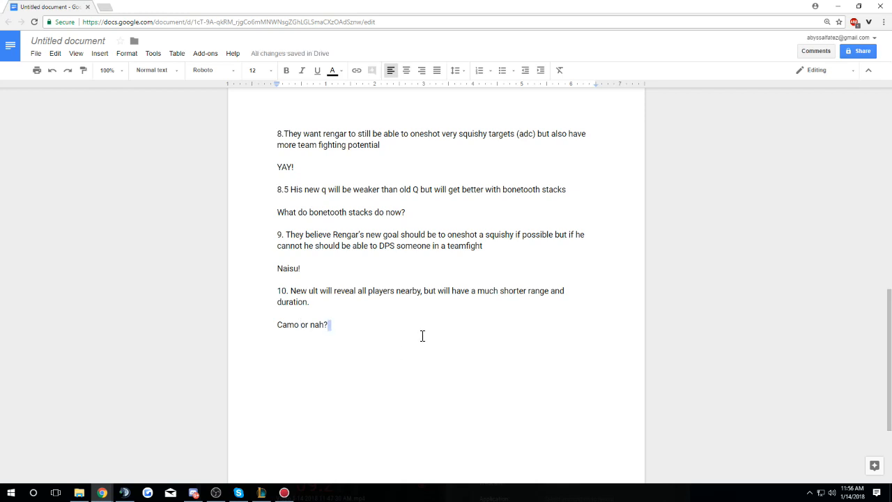
scroll(up, 3)
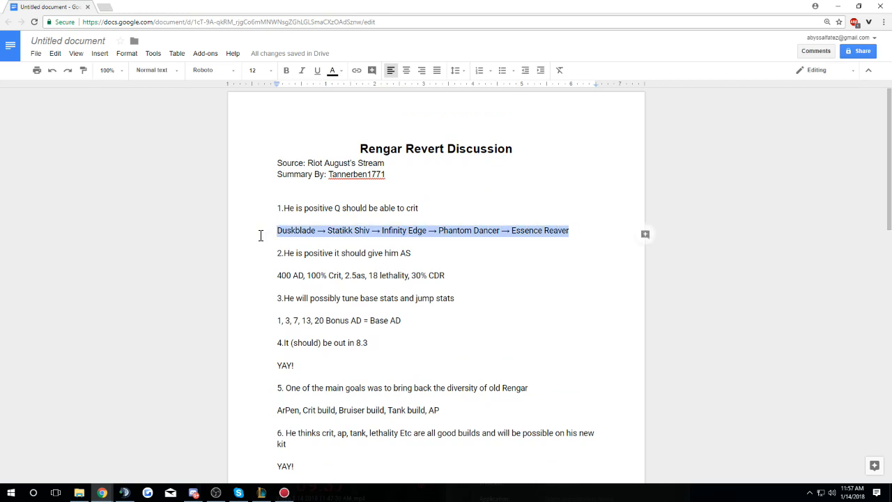
mouse_move(347, 289)
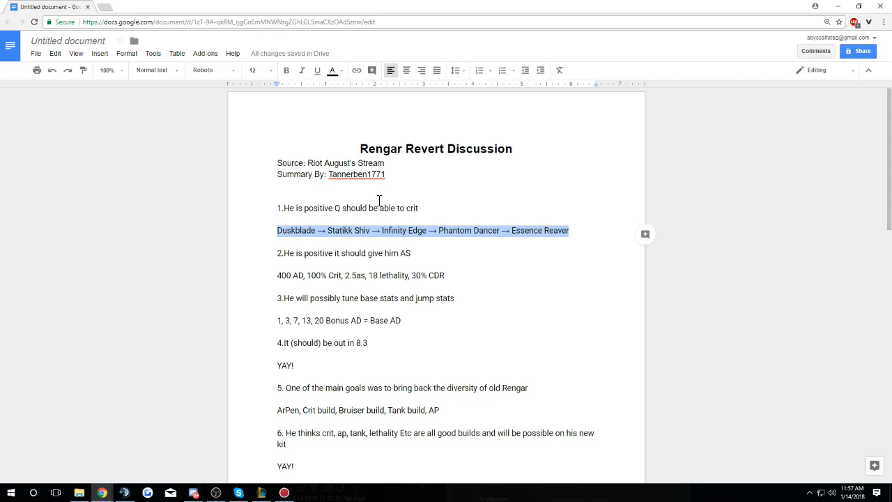
click(385, 174)
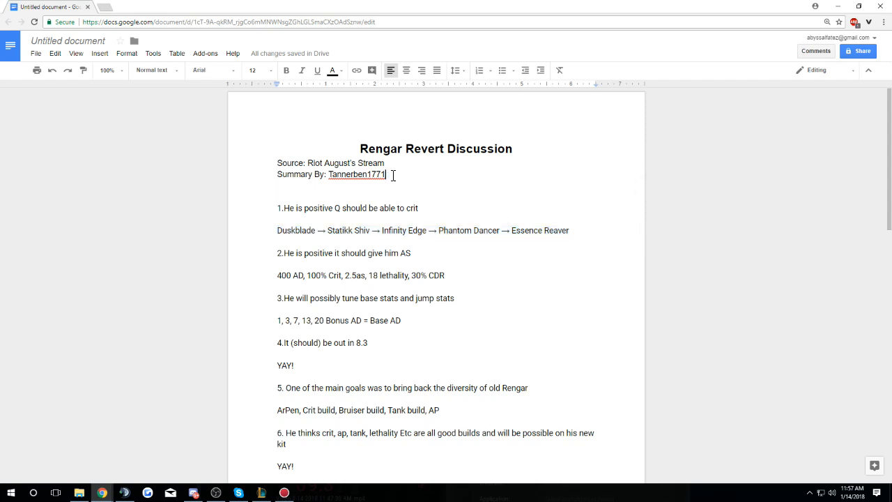
double_click(358, 174)
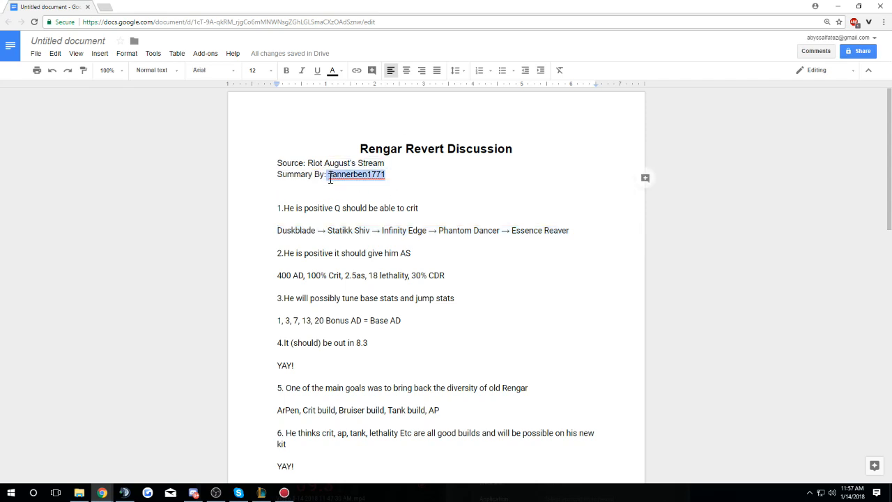
scroll(down, 3)
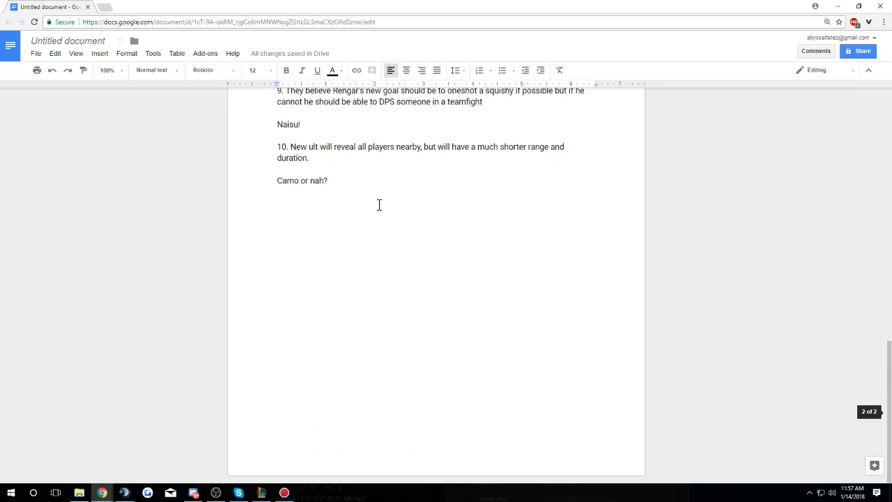
scroll(up, 3)
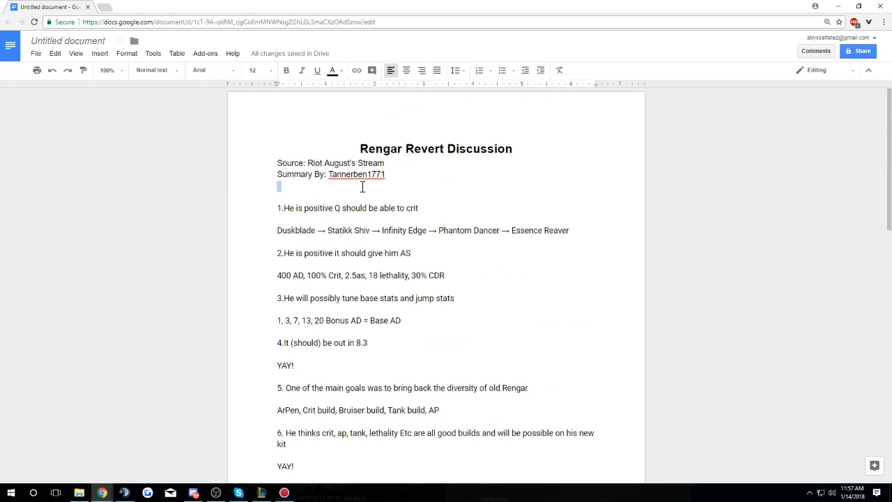